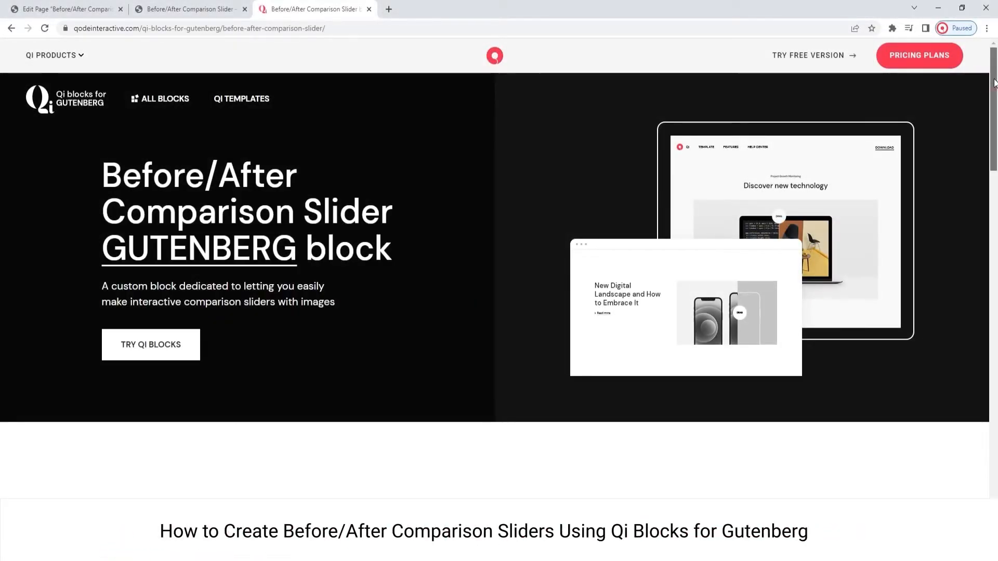
Scroll to the laptop demo and slide its DRAG divider right to reveal more code.
{"action": "scroll", "scroll_direction": "down", "scroll_amount": 3}
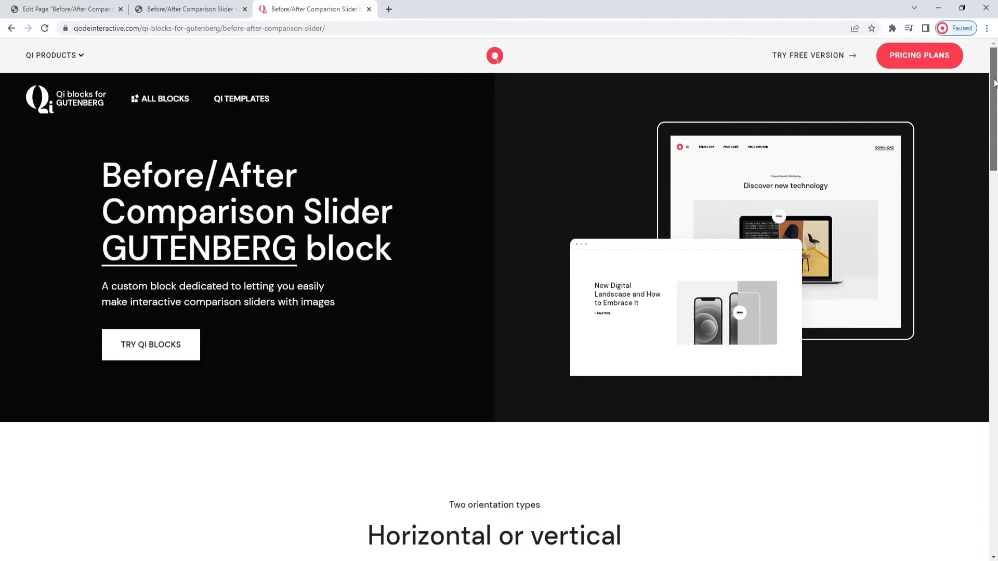
{"action": "scroll", "scroll_direction": "down", "scroll_amount": 3}
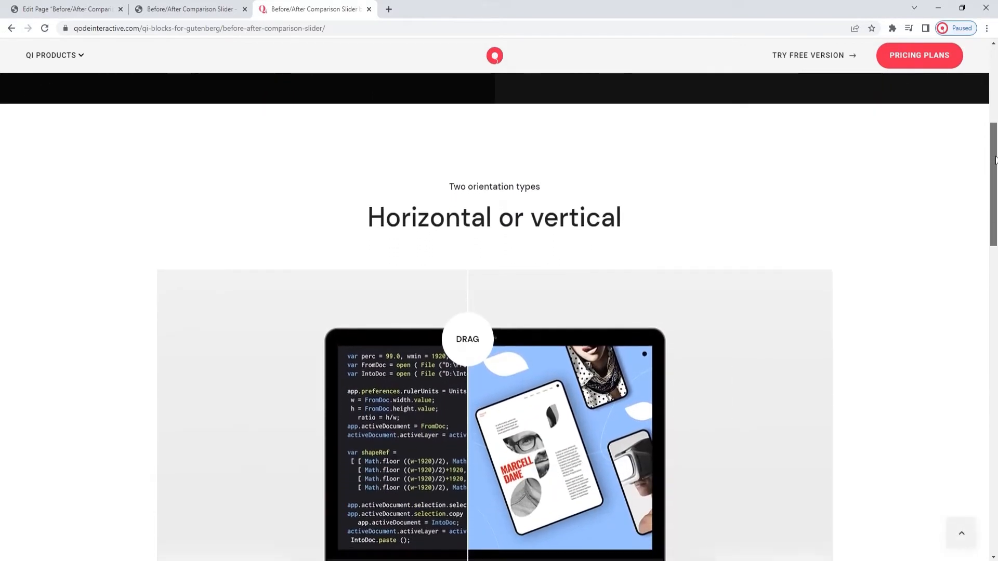
{"action": "scroll", "scroll_direction": "down", "scroll_amount": 3}
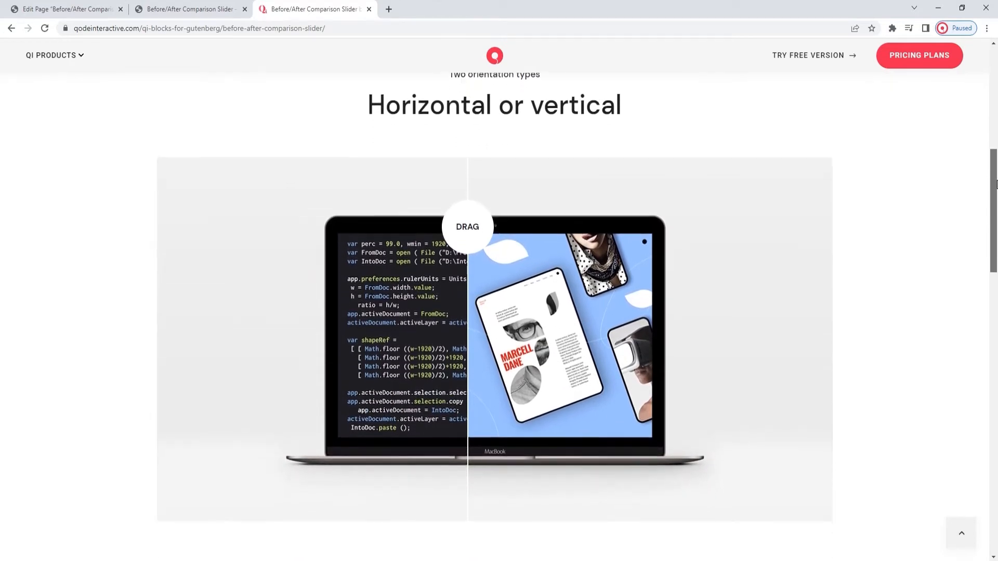
{"action": "mouse_move", "coordinate": [475, 226]}
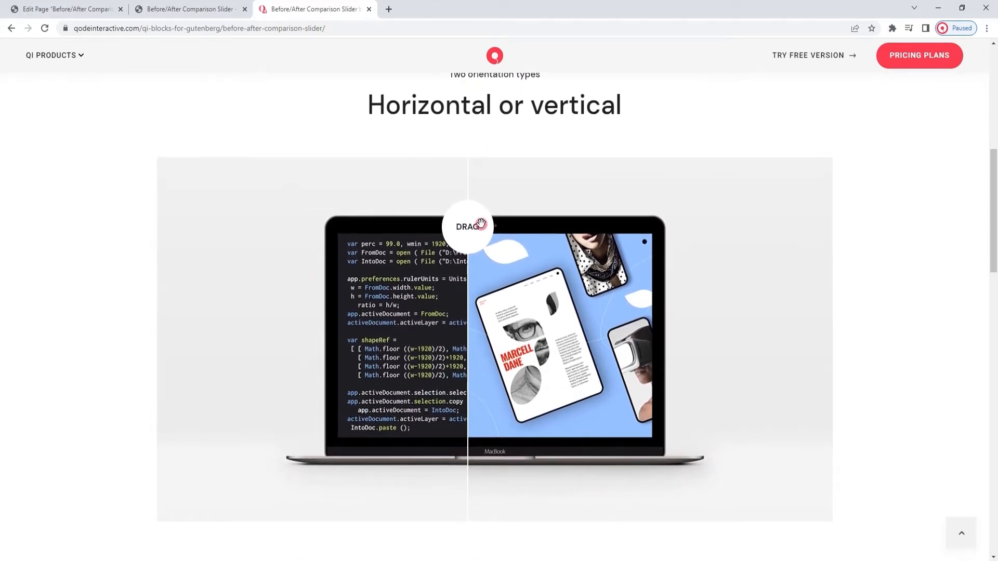
{"action": "left_click_drag", "start_coordinate": [468, 226], "coordinate": [485, 227]}
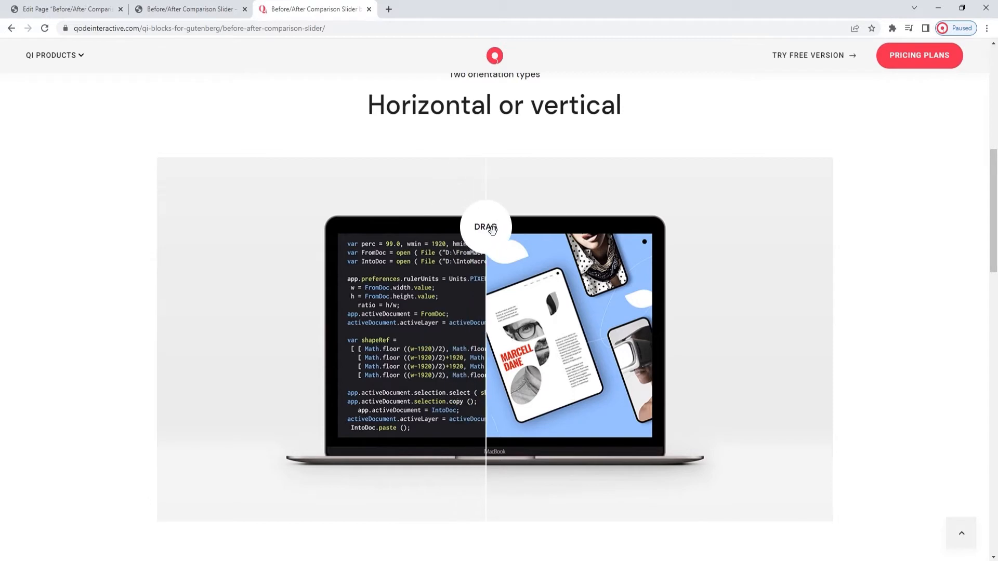
{"action": "left_click_drag", "start_coordinate": [486, 227], "coordinate": [491, 228]}
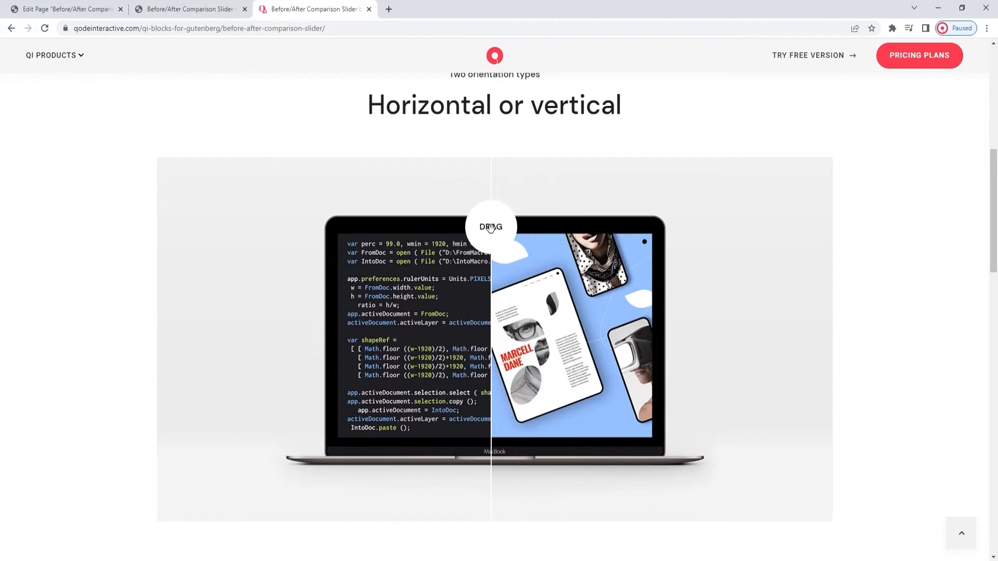
Continue down past the Before & After examples to the Compare section.
{"action": "scroll", "scroll_direction": "down", "scroll_amount": 3}
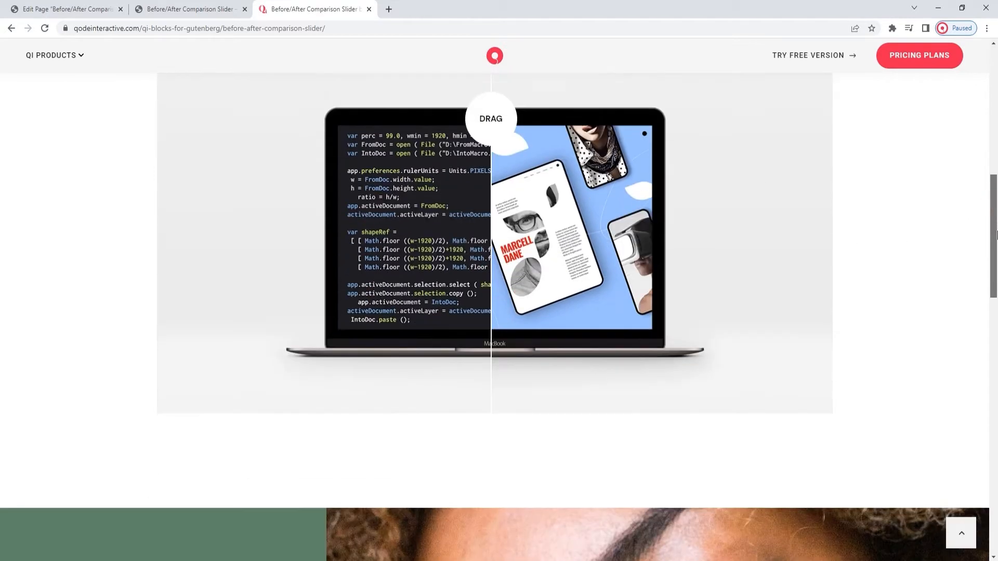
{"action": "scroll", "scroll_direction": "down", "scroll_amount": 3}
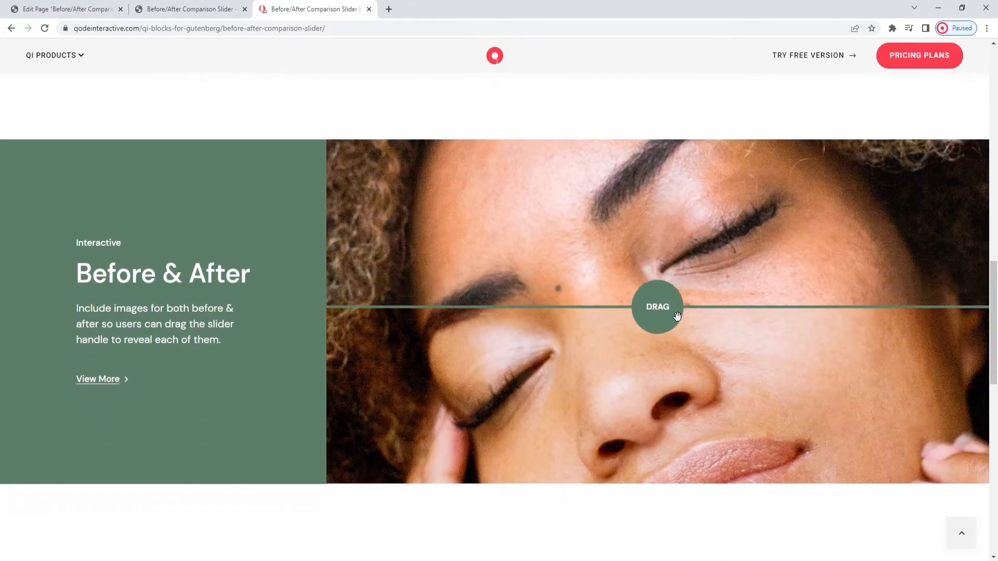
{"action": "scroll", "scroll_direction": "down", "scroll_amount": 3}
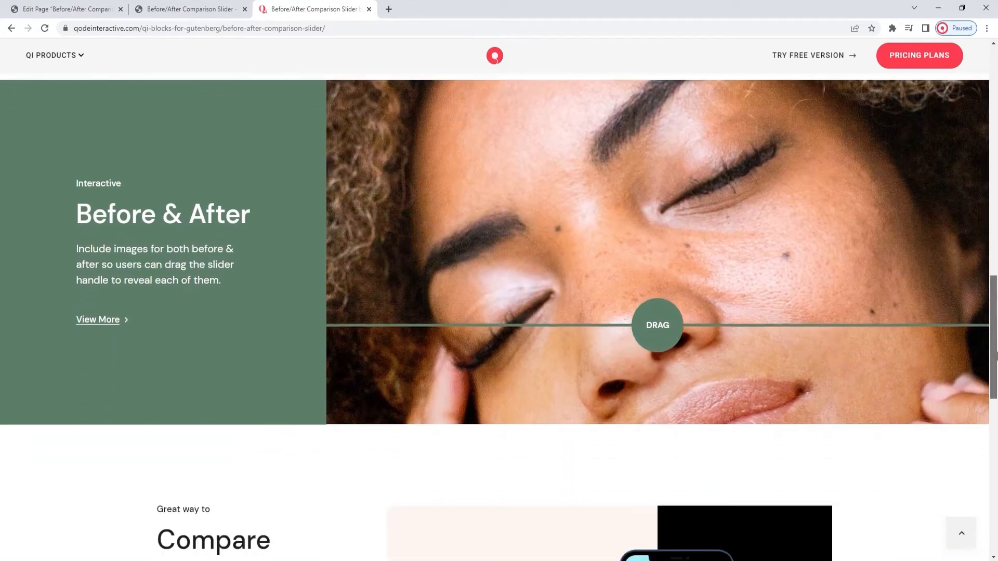
{"action": "scroll", "scroll_direction": "down", "scroll_amount": 3}
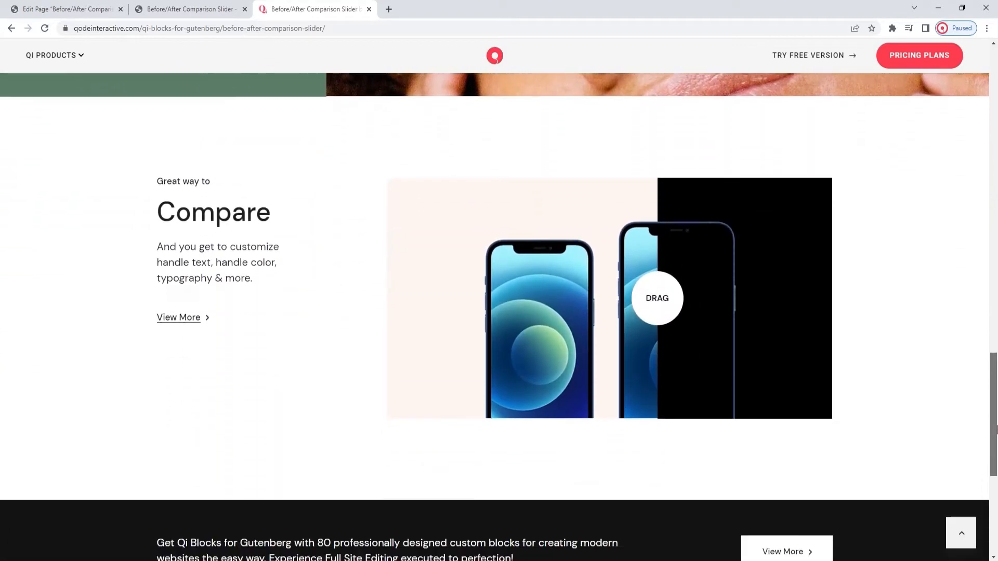
{"action": "scroll", "scroll_direction": "down", "scroll_amount": 3}
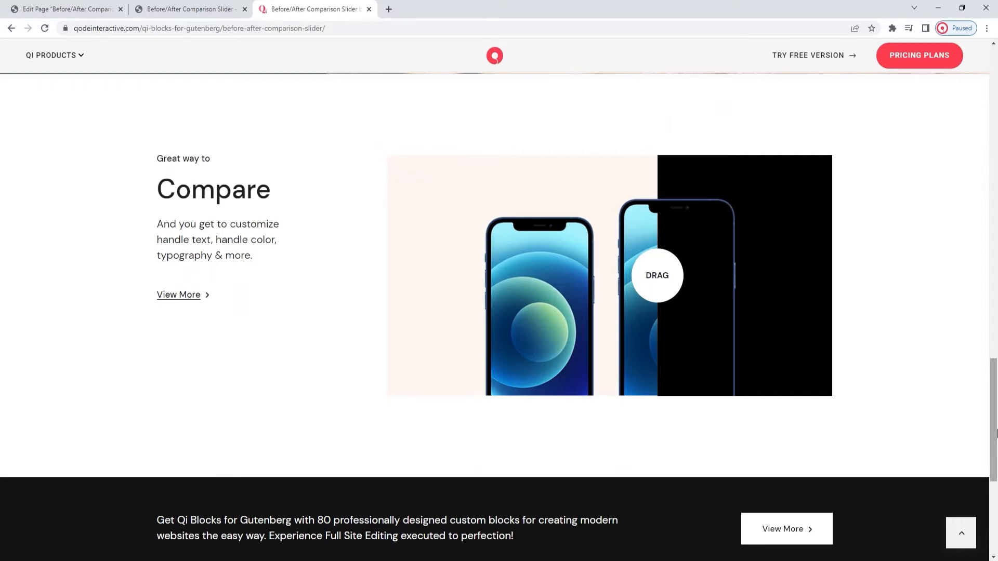
Switch to the Edit Page tab and browse the block library from the top.
{"action": "left_click", "coordinate": [63, 10]}
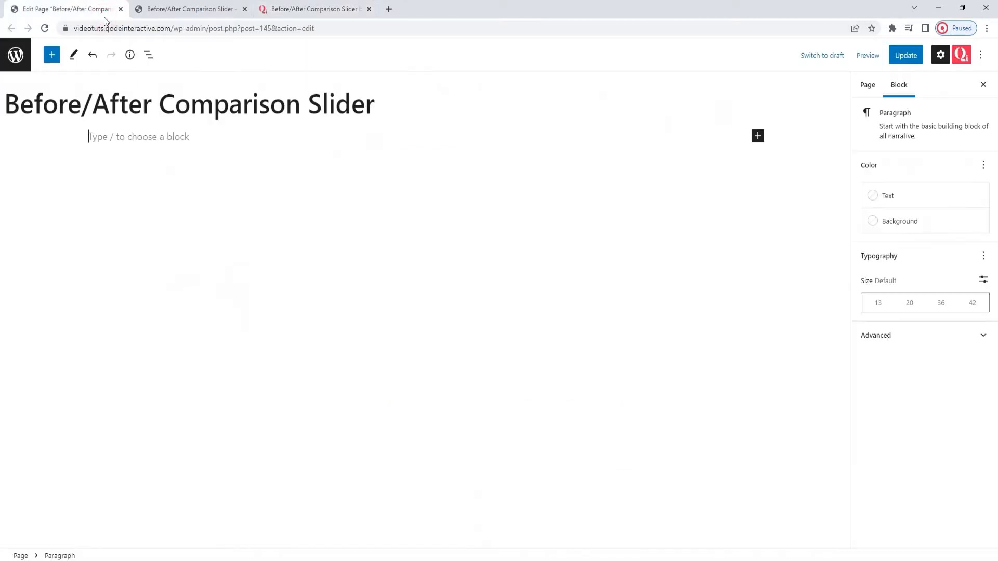
{"action": "mouse_move", "coordinate": [64, 9]}
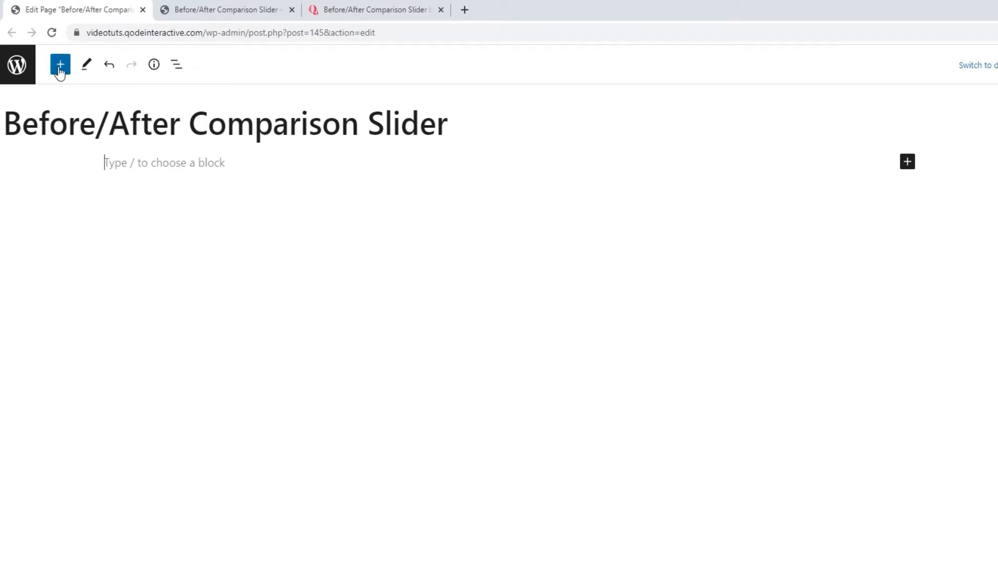
{"action": "left_click", "coordinate": [60, 64]}
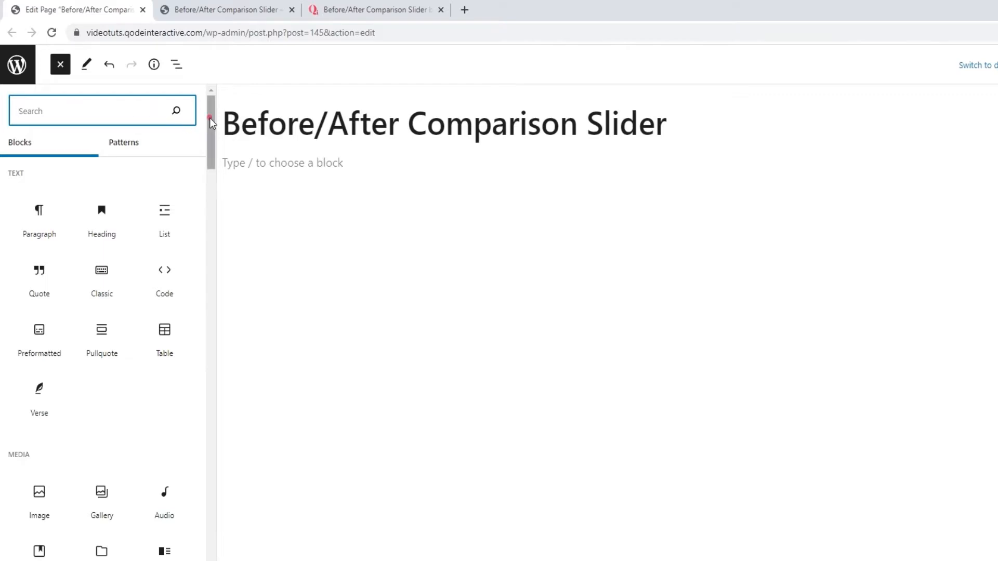
{"action": "scroll", "scroll_direction": "down", "scroll_amount": 3}
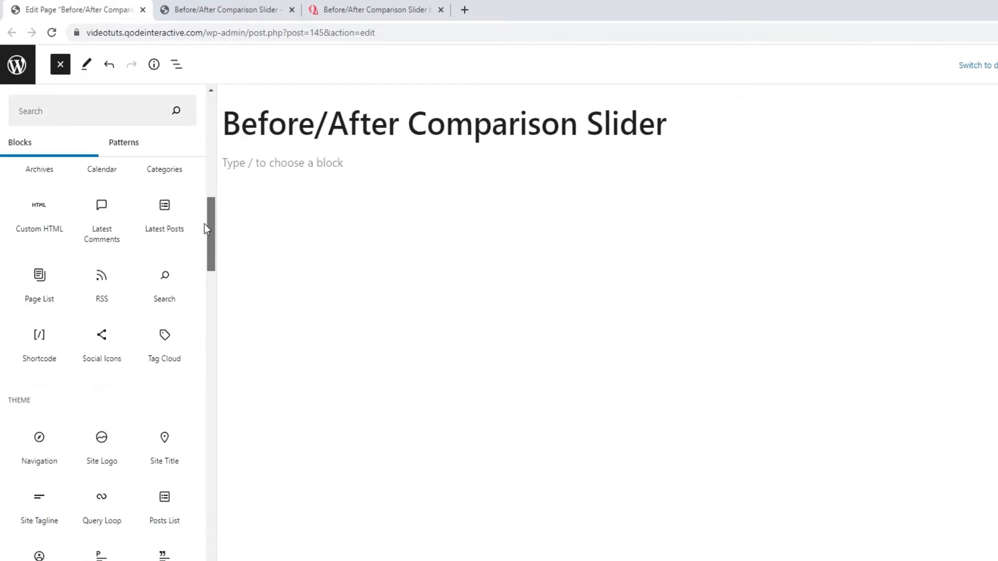
{"action": "scroll", "scroll_direction": "down", "scroll_amount": 3}
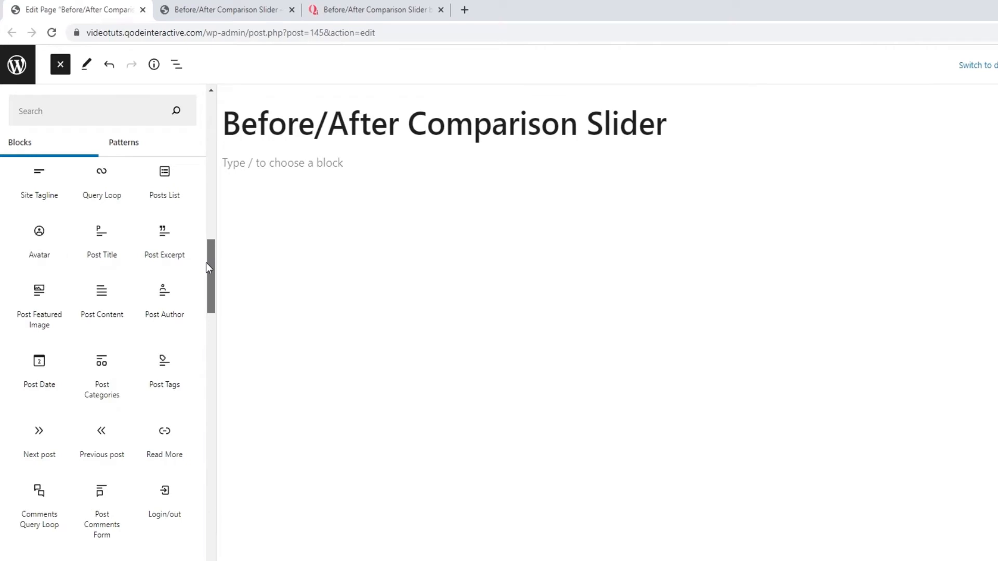
{"action": "scroll", "scroll_direction": "down", "scroll_amount": 3}
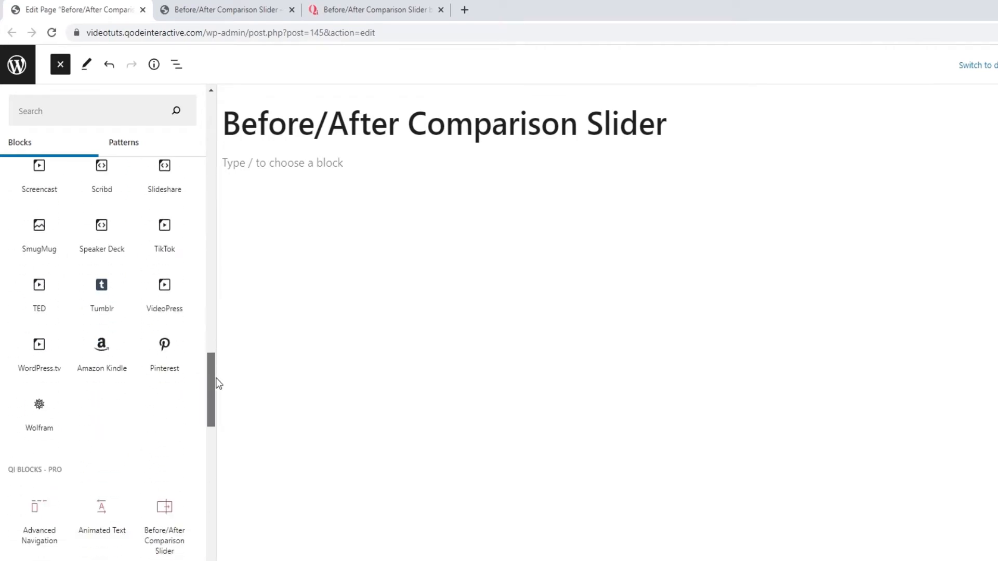
{"action": "scroll", "scroll_direction": "down", "scroll_amount": 3}
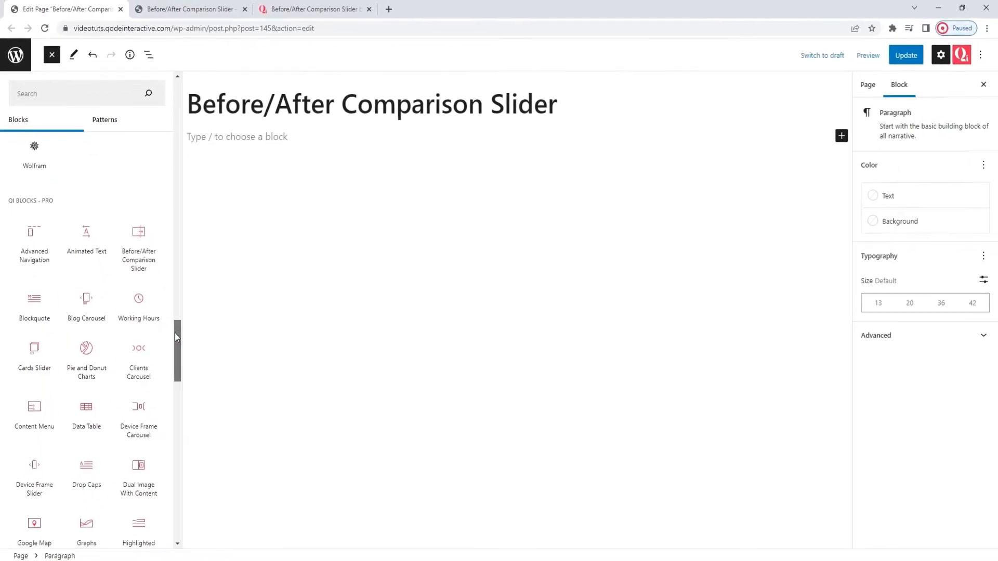
Scroll on to the Qi Blocks Pro section, then close the block library.
{"action": "scroll", "scroll_direction": "down", "scroll_amount": 3}
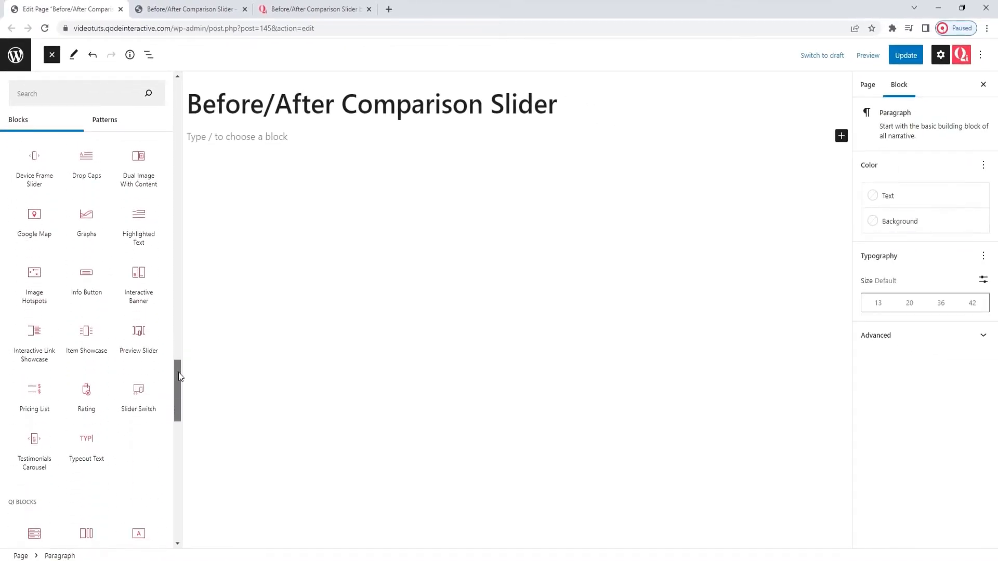
{"action": "scroll", "scroll_direction": "down", "scroll_amount": 3}
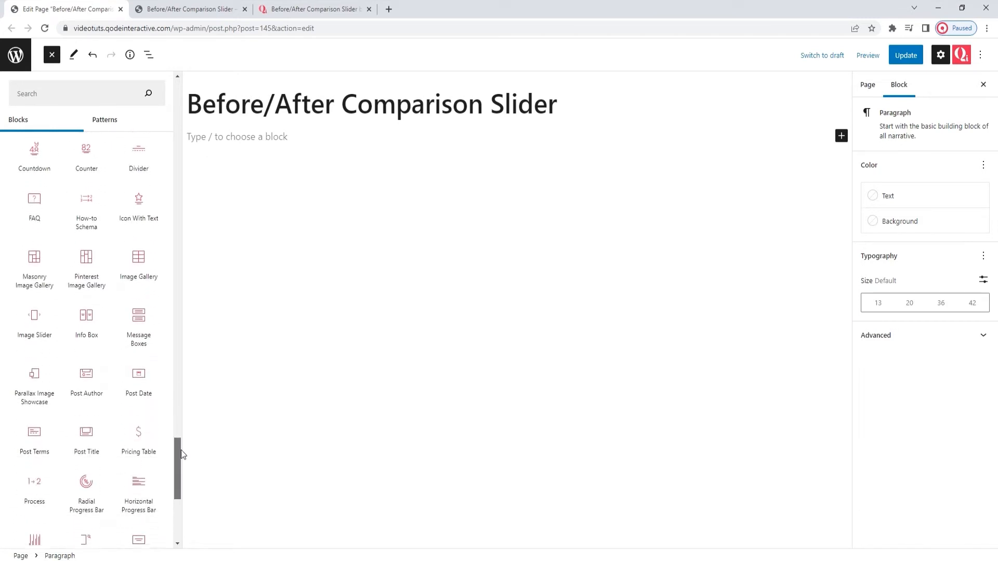
{"action": "scroll", "scroll_direction": "down", "scroll_amount": 3}
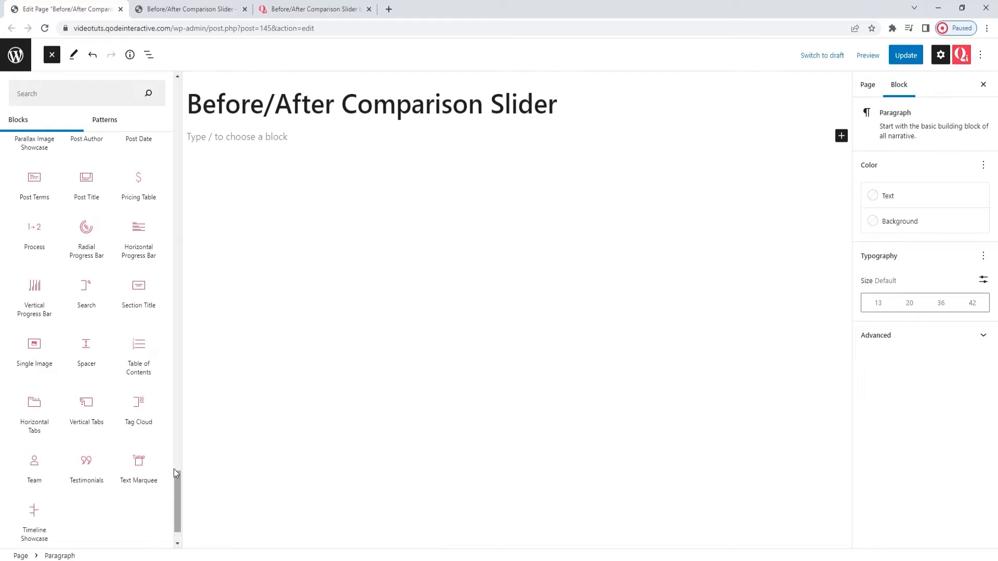
{"action": "left_click", "coordinate": [52, 56]}
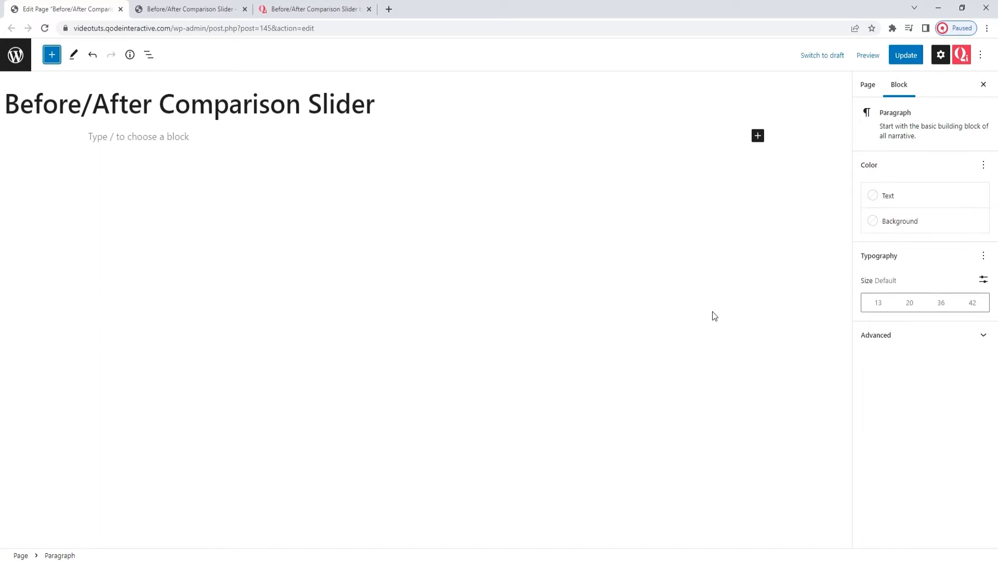
Insert a Before/After Comparison Slider block at the empty paragraph via the quick inserter.
{"action": "left_click", "coordinate": [758, 135]}
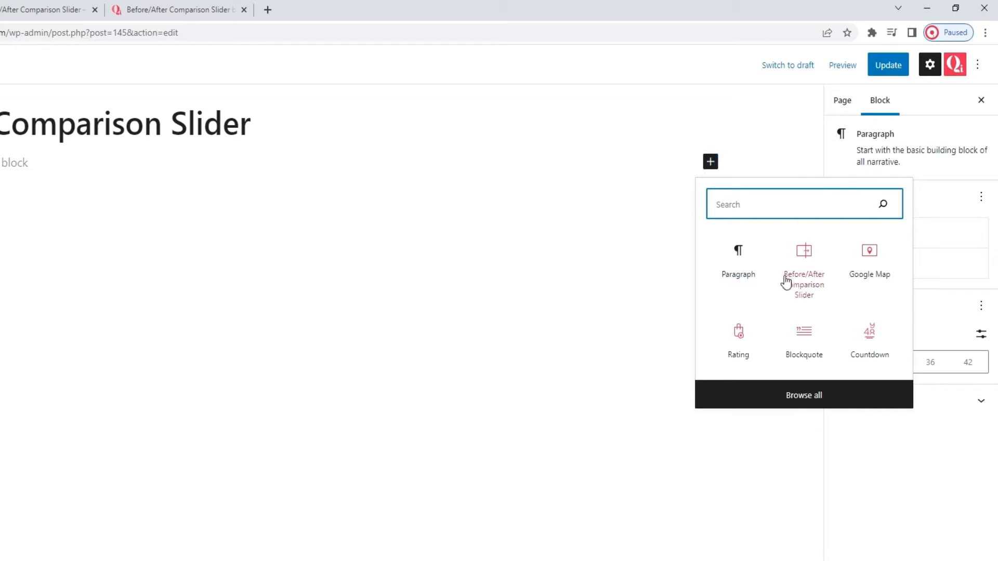
{"action": "left_click", "coordinate": [804, 261]}
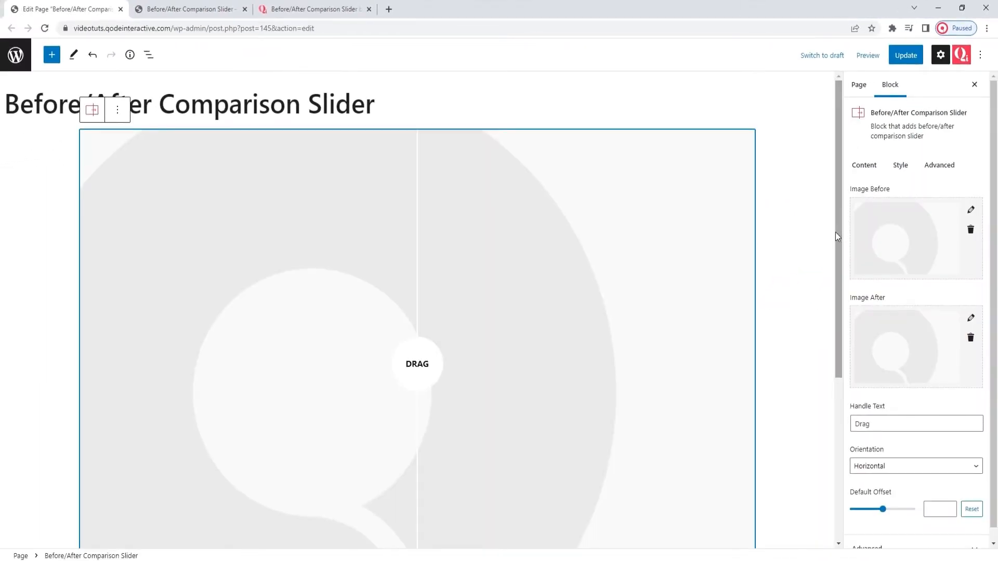
{"action": "scroll", "scroll_direction": "down", "scroll_amount": 3}
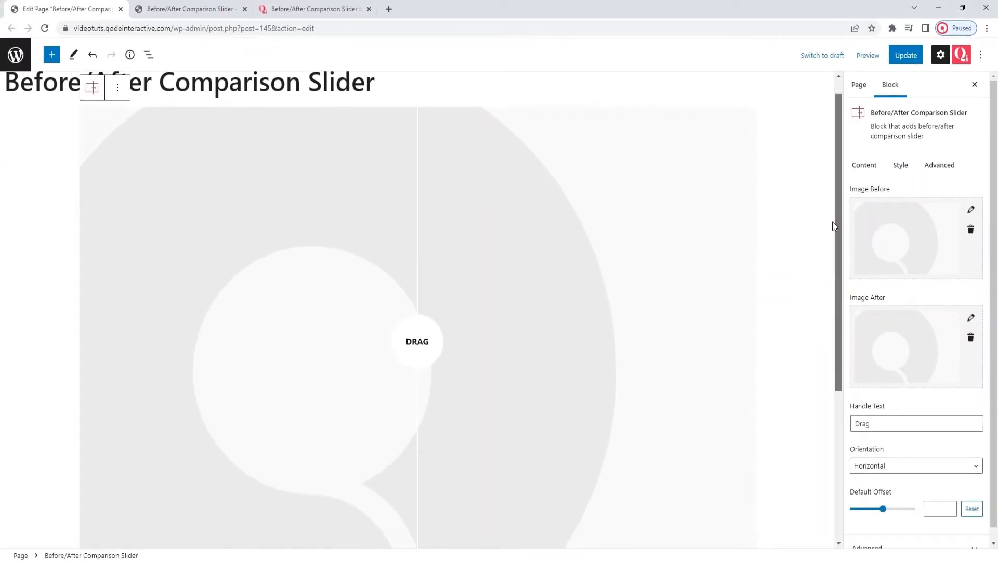
{"action": "scroll", "scroll_direction": "down", "scroll_amount": 3}
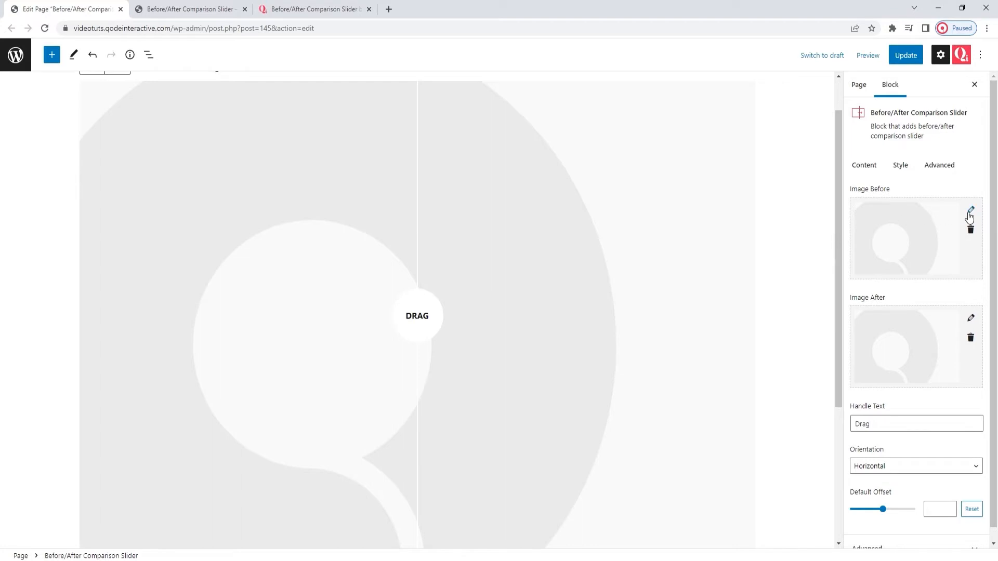
Set the code laptop media-library image as Image Before.
{"action": "left_click", "coordinate": [970, 213]}
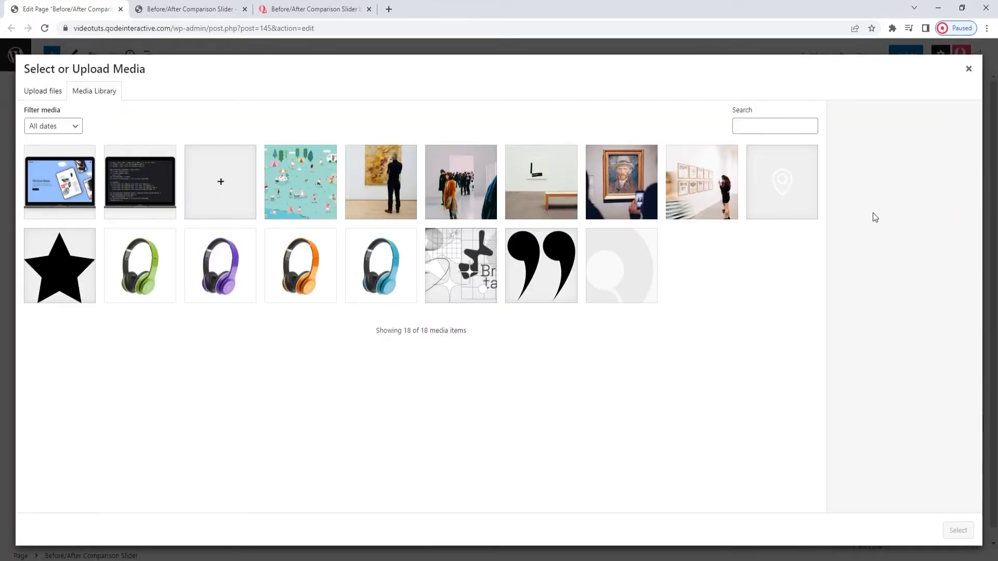
{"action": "mouse_move", "coordinate": [206, 174]}
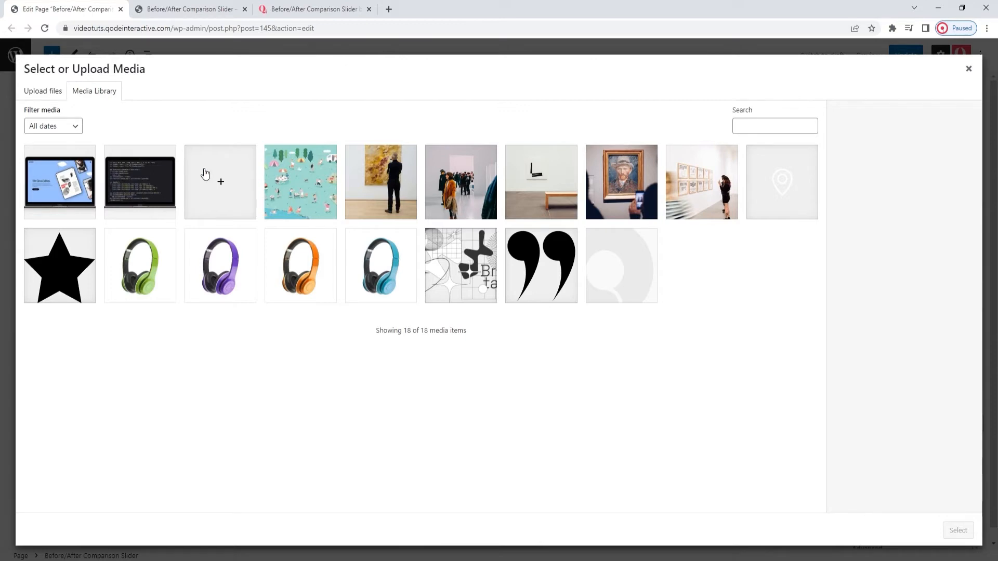
{"action": "left_click", "coordinate": [140, 181]}
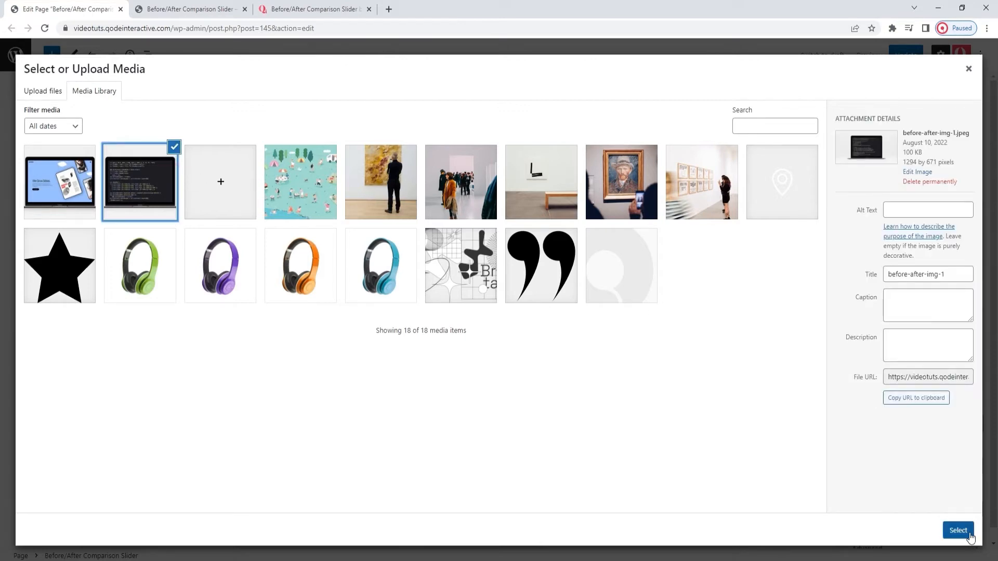
{"action": "left_click", "coordinate": [958, 531]}
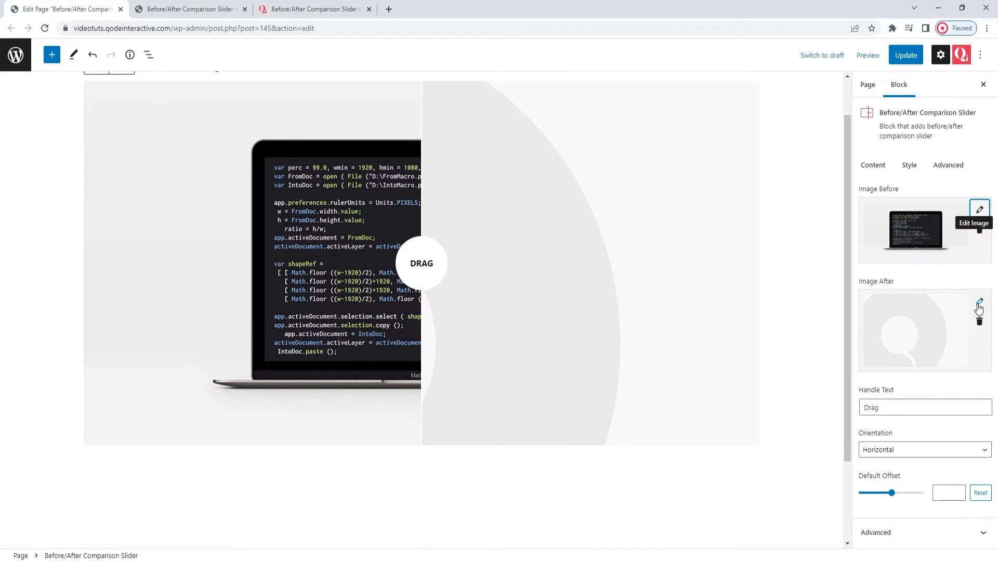
Set the design laptop media-library image as Image After.
{"action": "left_click", "coordinate": [980, 303]}
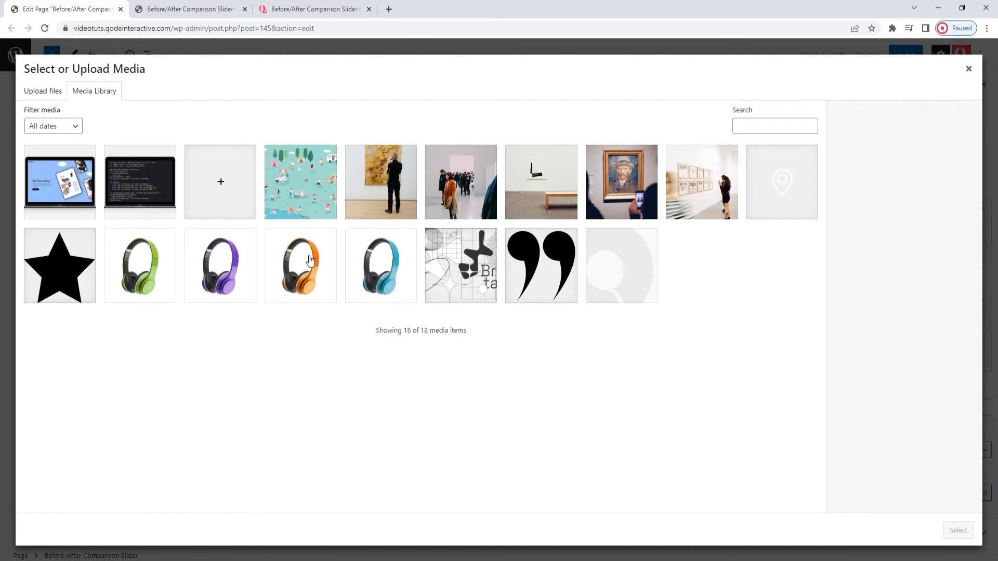
{"action": "mouse_move", "coordinate": [76, 187]}
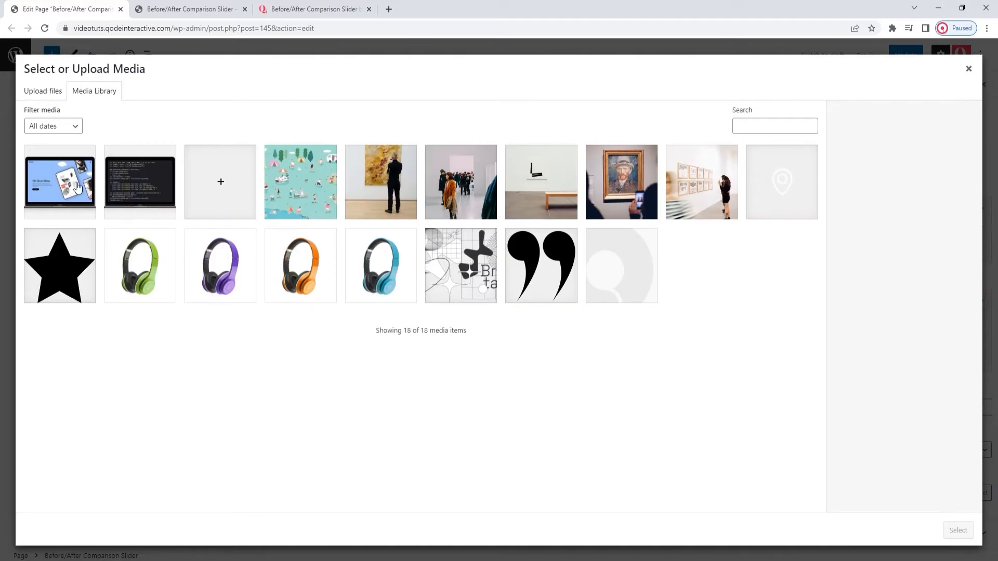
{"action": "left_click", "coordinate": [59, 182]}
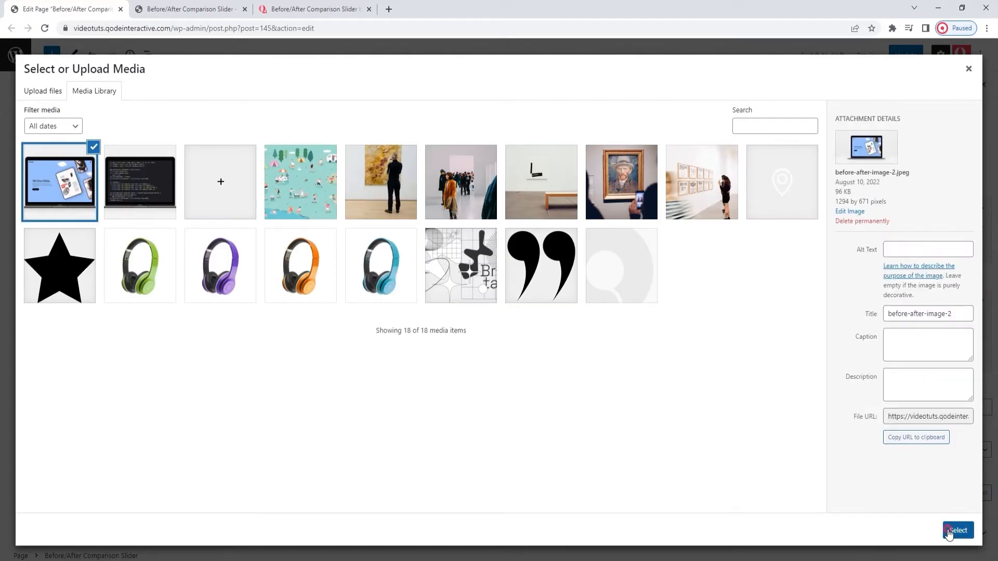
{"action": "left_click", "coordinate": [957, 530]}
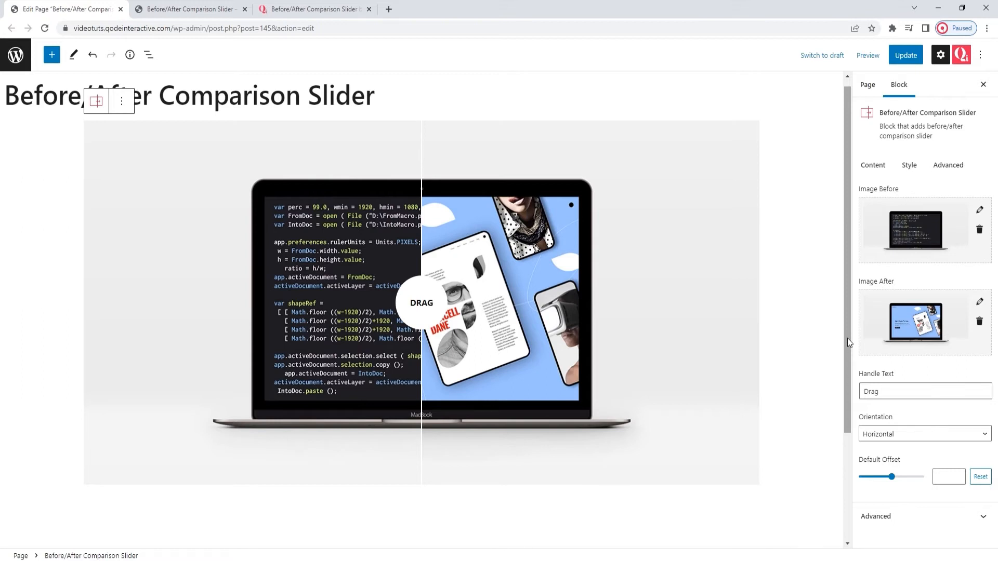
{"action": "mouse_move", "coordinate": [729, 379]}
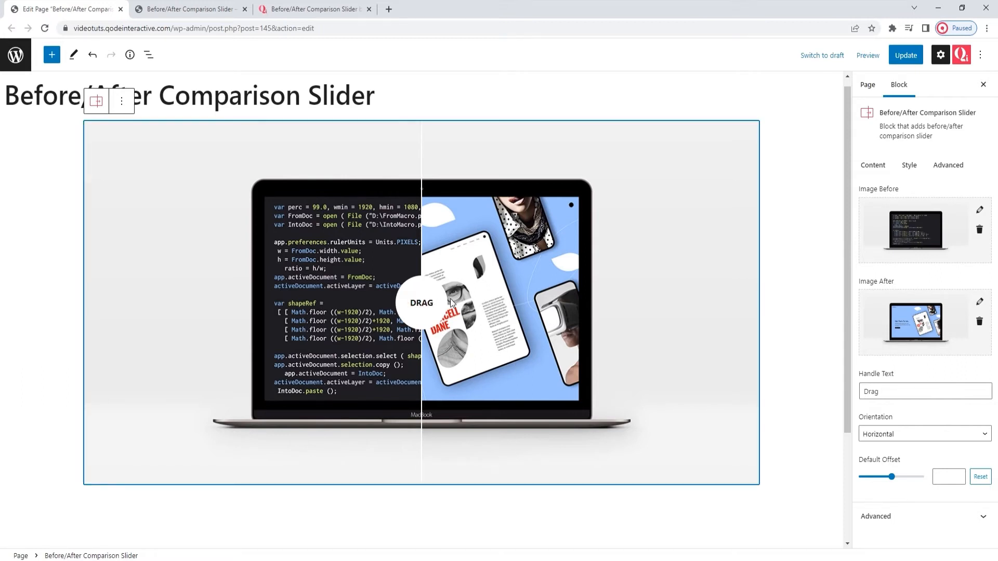
{"action": "mouse_move", "coordinate": [423, 308]}
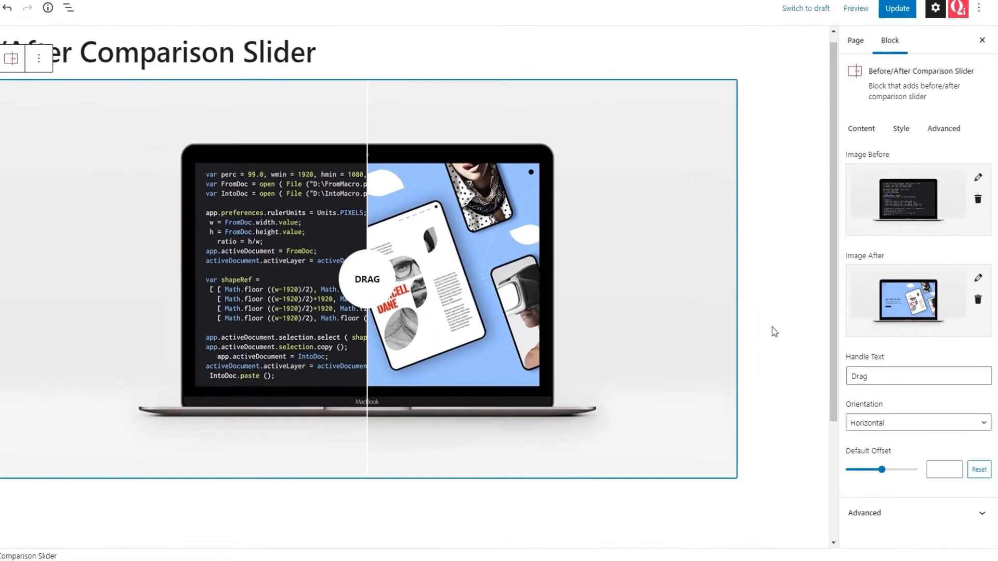
{"action": "scroll", "scroll_direction": "down", "scroll_amount": 3}
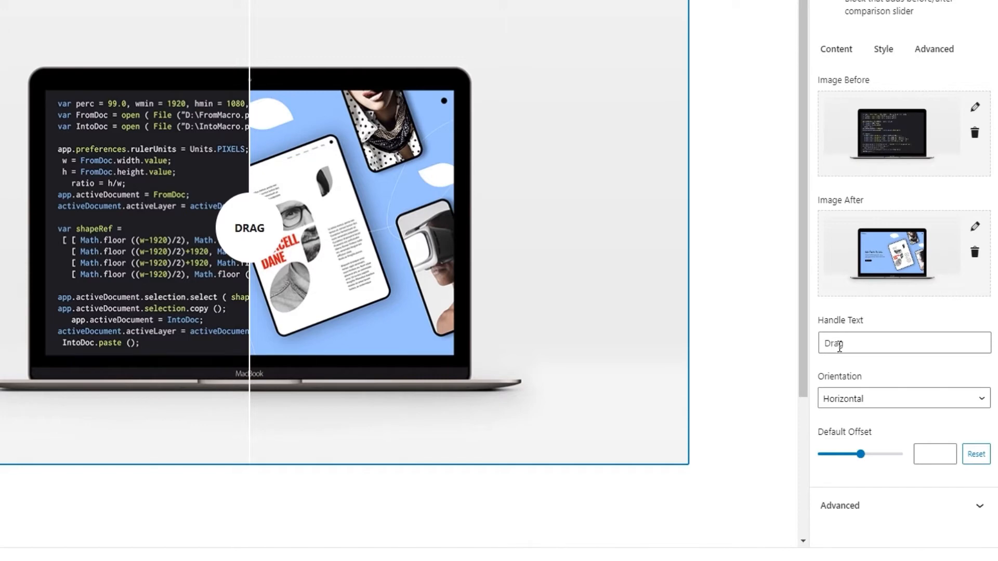
{"action": "double_click", "coordinate": [835, 343]}
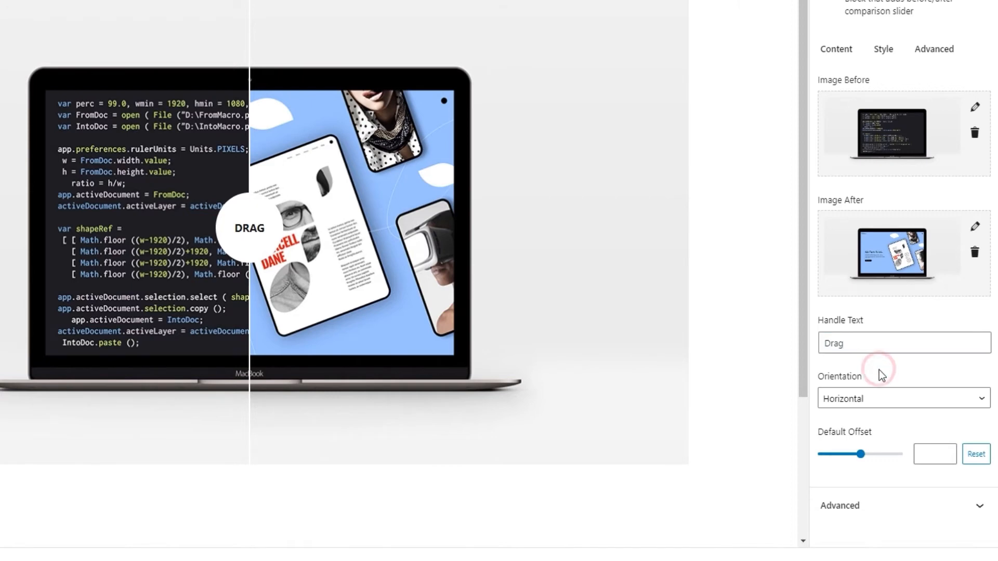
{"action": "mouse_move", "coordinate": [879, 398]}
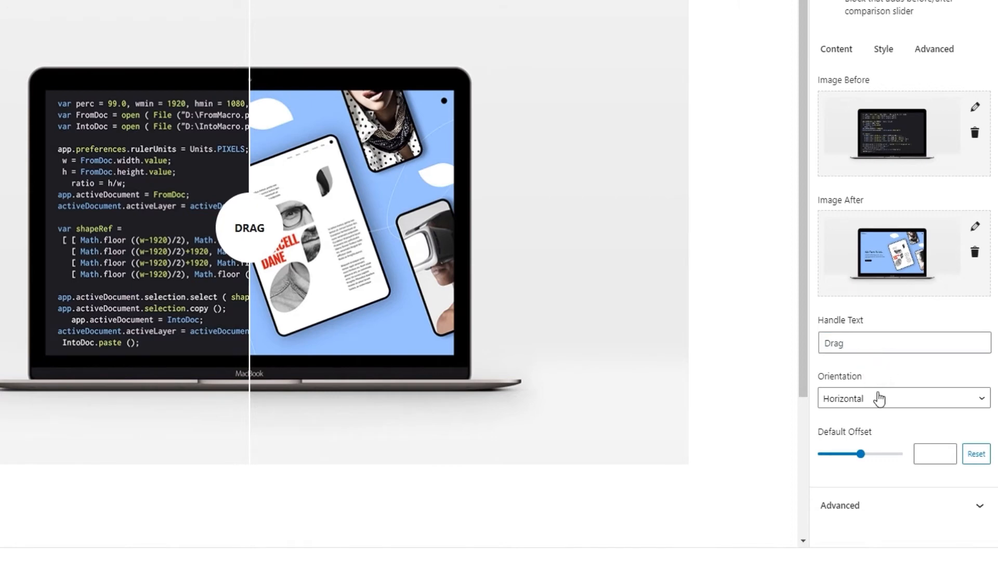
{"action": "mouse_move", "coordinate": [846, 395]}
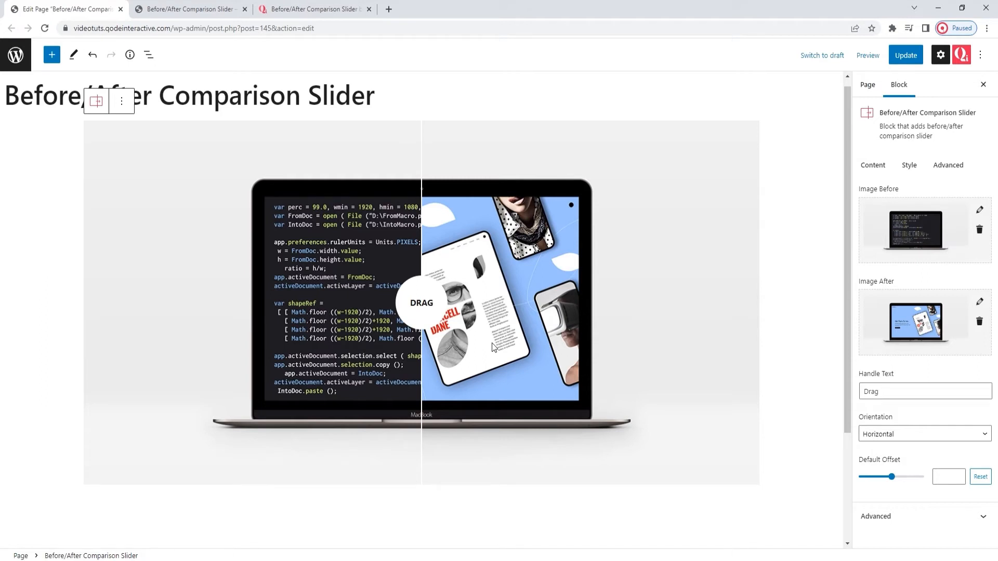
{"action": "mouse_move", "coordinate": [889, 62]}
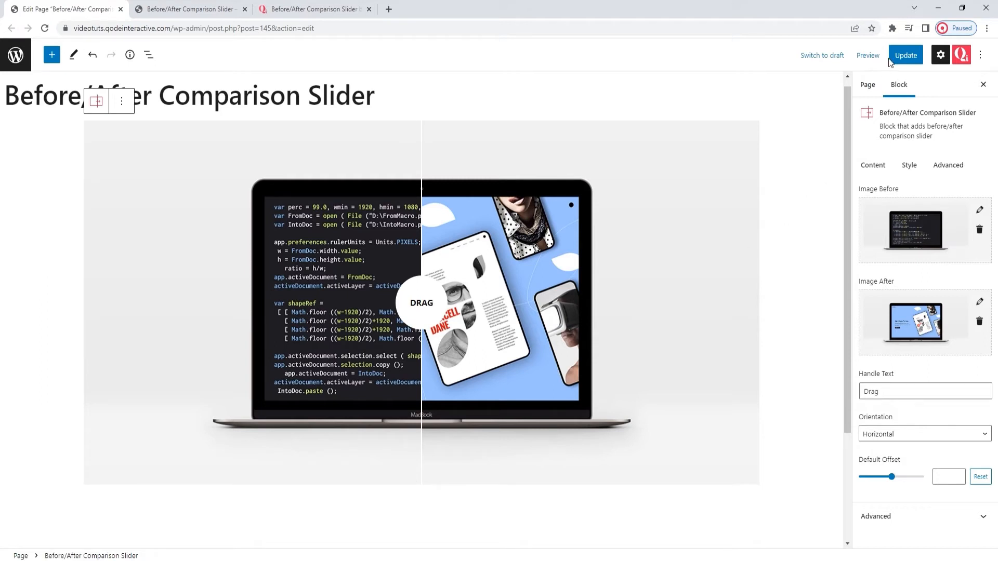
Update the page and reload the live front-end tab down to the slider.
{"action": "left_click", "coordinate": [189, 10]}
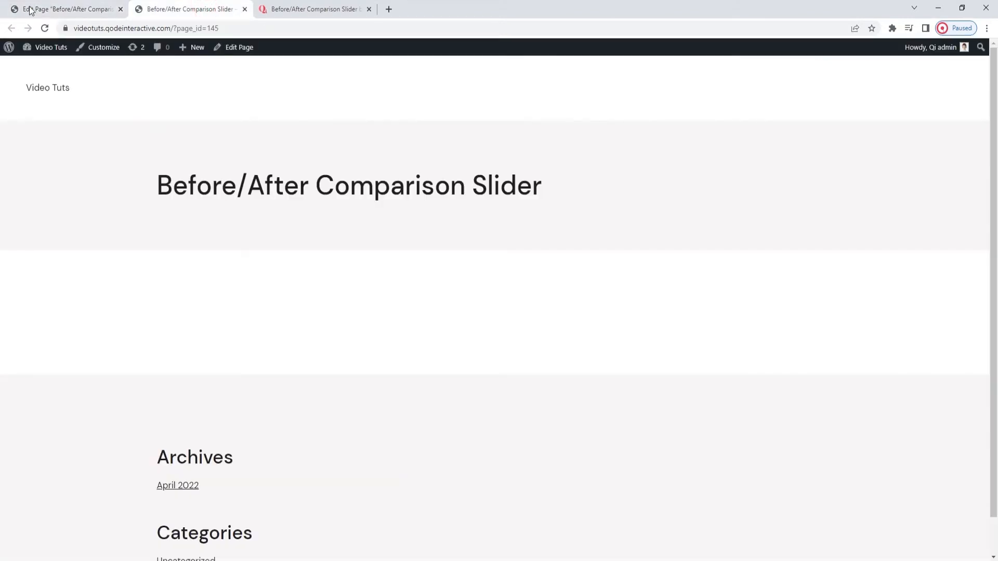
{"action": "left_click", "coordinate": [45, 28]}
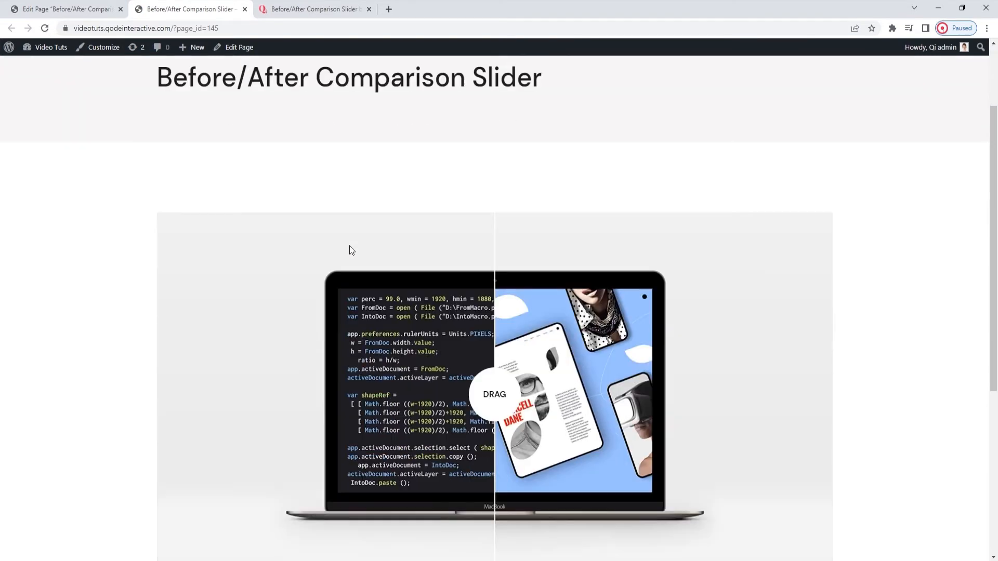
{"action": "scroll", "scroll_direction": "down", "scroll_amount": 3}
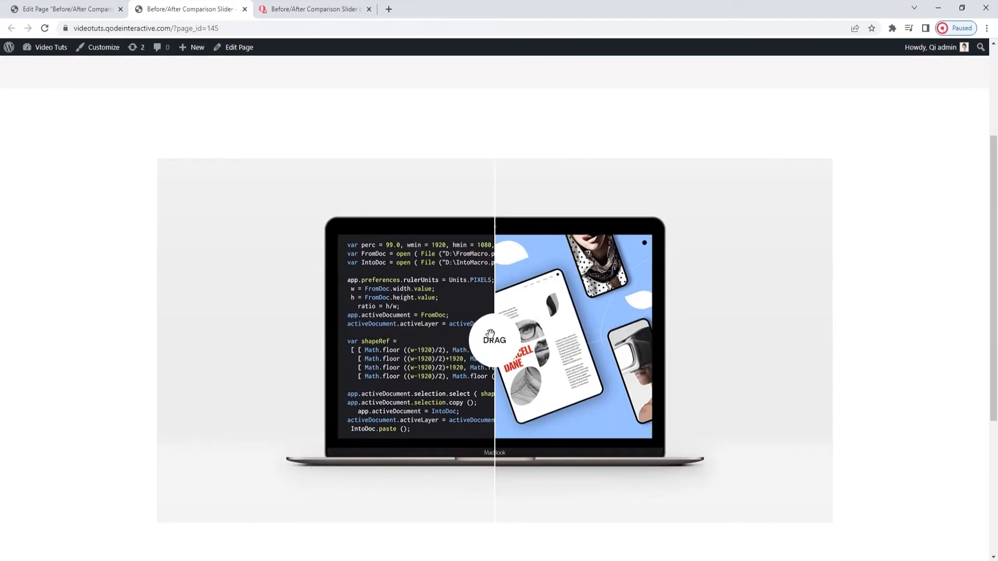
Drag the live DRAG handle right, left, and back near the middle.
{"action": "left_click_drag", "start_coordinate": [493, 339], "coordinate": [530, 338]}
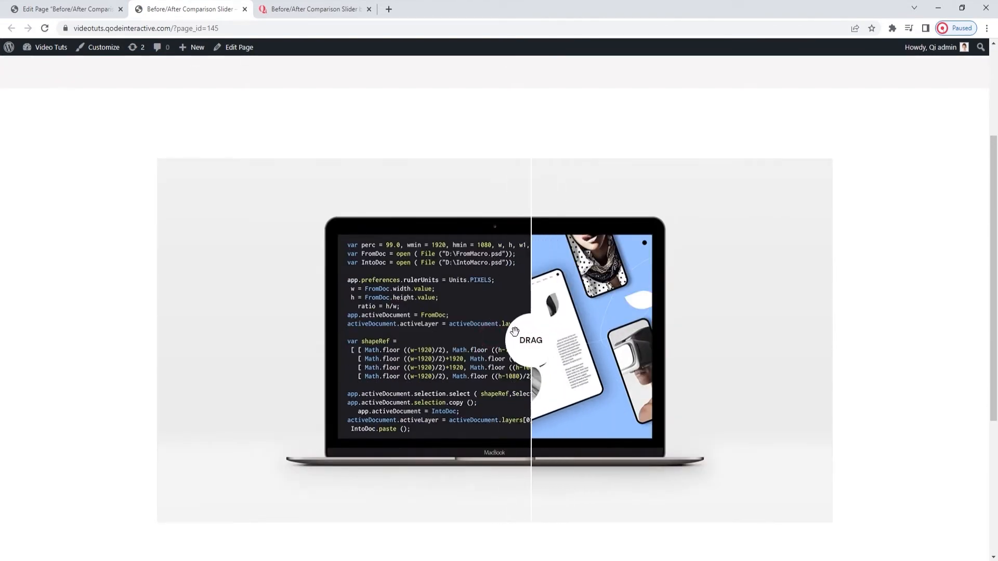
{"action": "left_click_drag", "start_coordinate": [530, 340], "coordinate": [441, 340]}
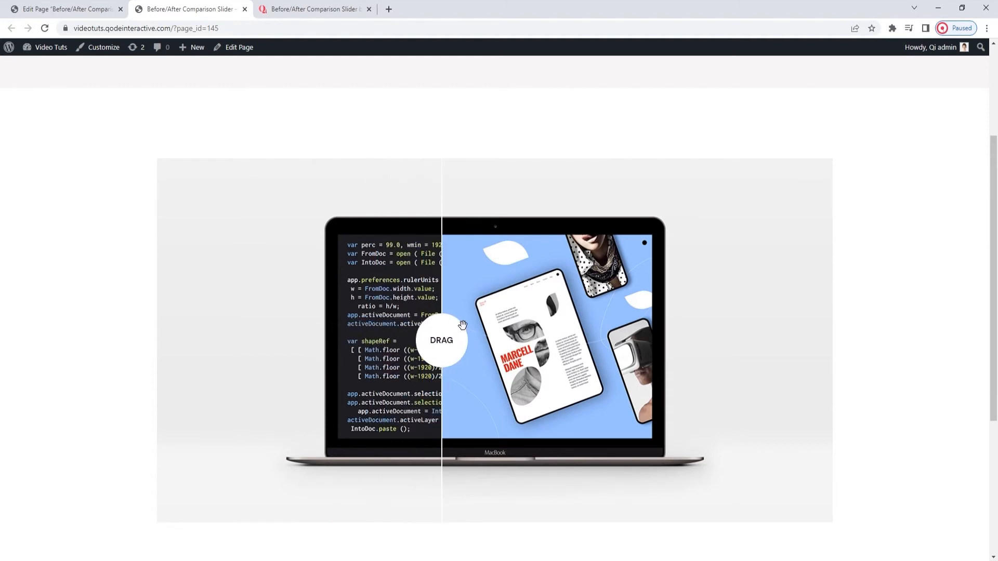
{"action": "left_click_drag", "start_coordinate": [441, 340], "coordinate": [465, 340]}
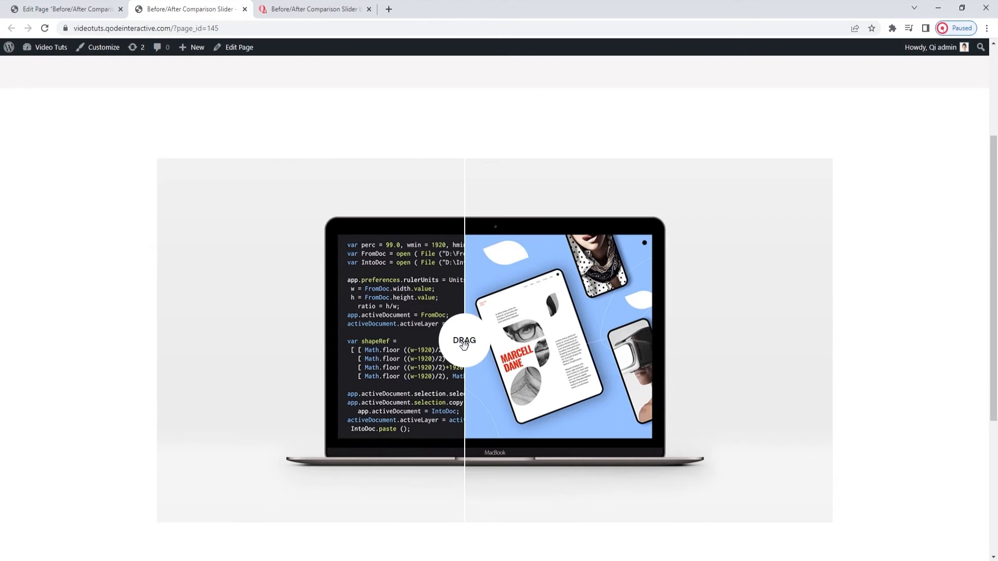
{"action": "mouse_move", "coordinate": [125, 92]}
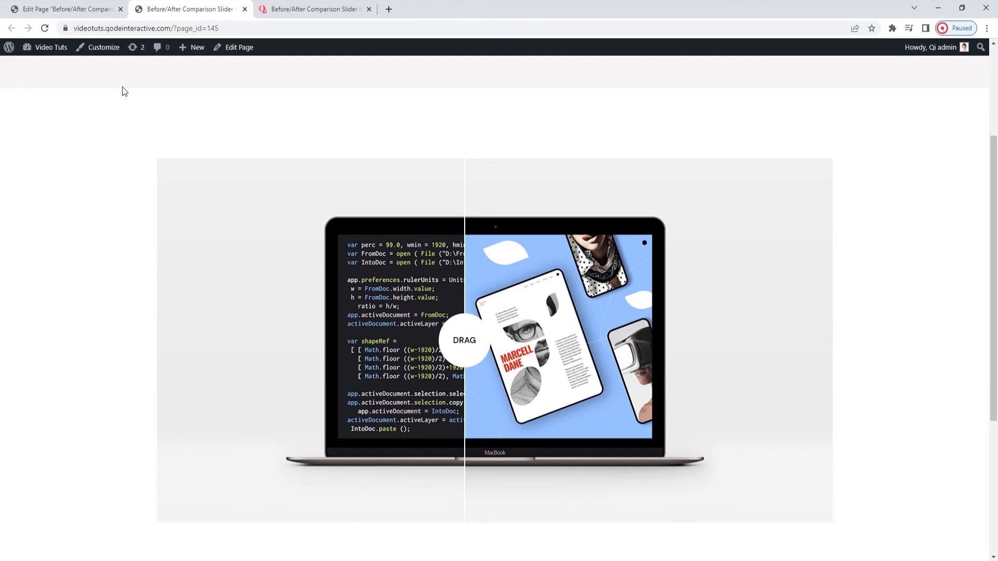
Back in the editor, set Orientation to Vertical and update the page.
{"action": "left_click", "coordinate": [897, 409]}
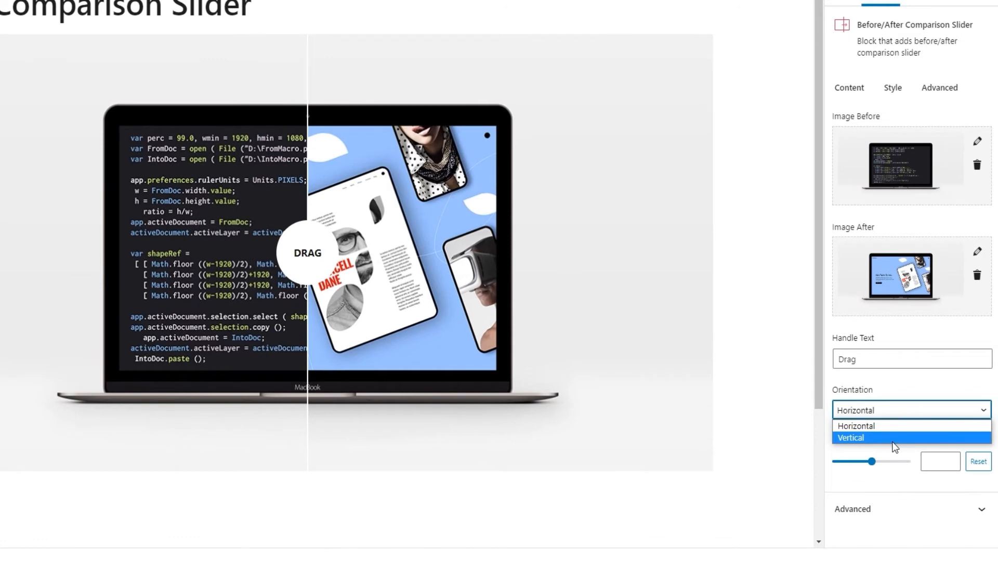
{"action": "left_click", "coordinate": [849, 438]}
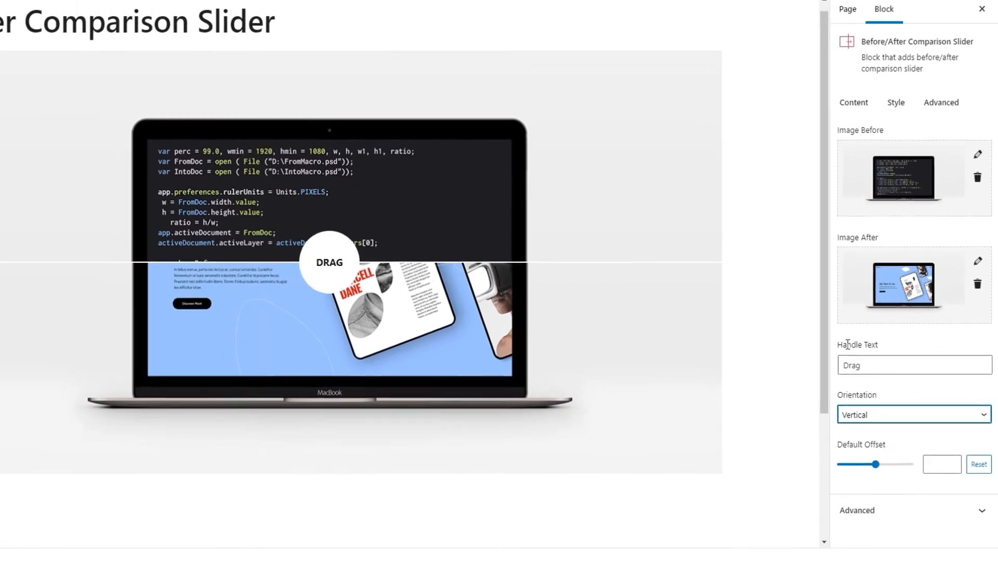
{"action": "left_click", "coordinate": [904, 55]}
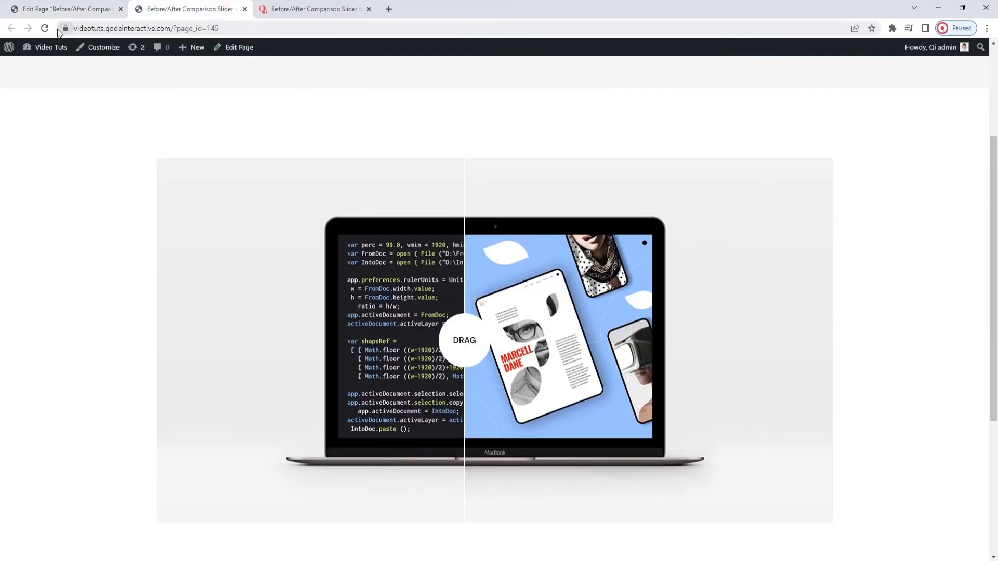
Reload the live page and drag the now vertical divider up and down.
{"action": "left_click", "coordinate": [44, 28]}
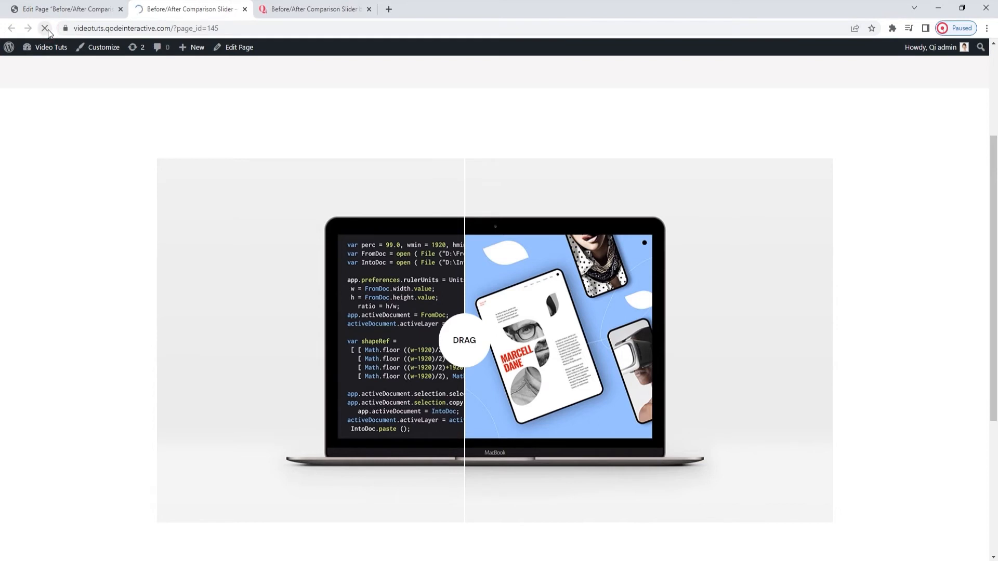
{"action": "left_click_drag", "start_coordinate": [465, 340], "coordinate": [495, 340]}
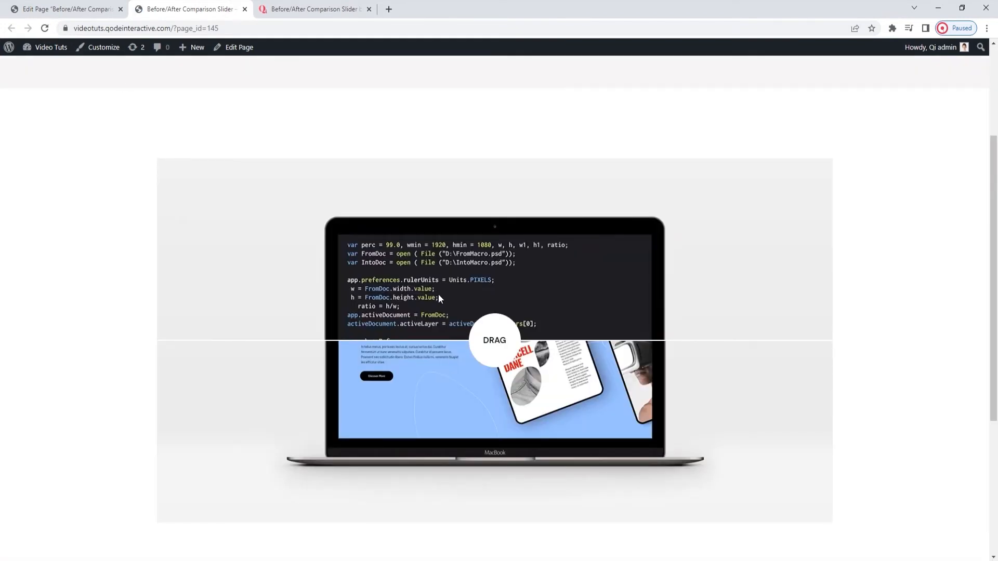
{"action": "left_click_drag", "start_coordinate": [493, 340], "coordinate": [494, 285]}
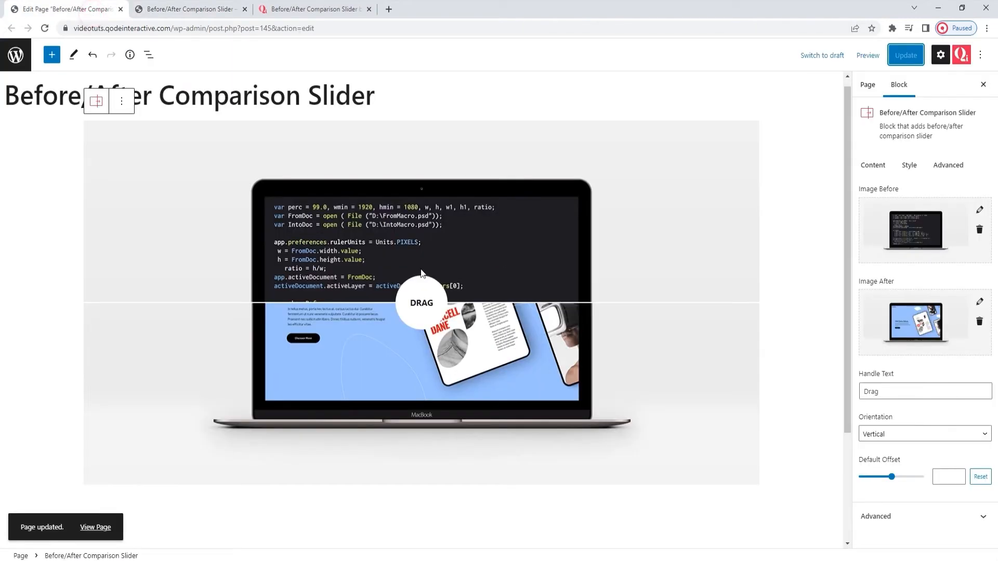
{"action": "mouse_move", "coordinate": [712, 312]}
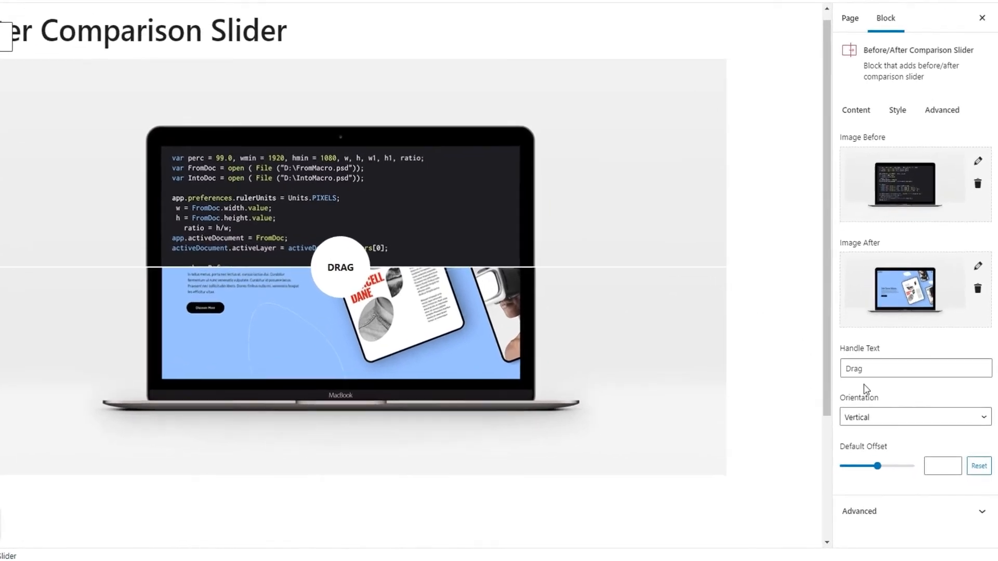
{"action": "left_click", "coordinate": [915, 417]}
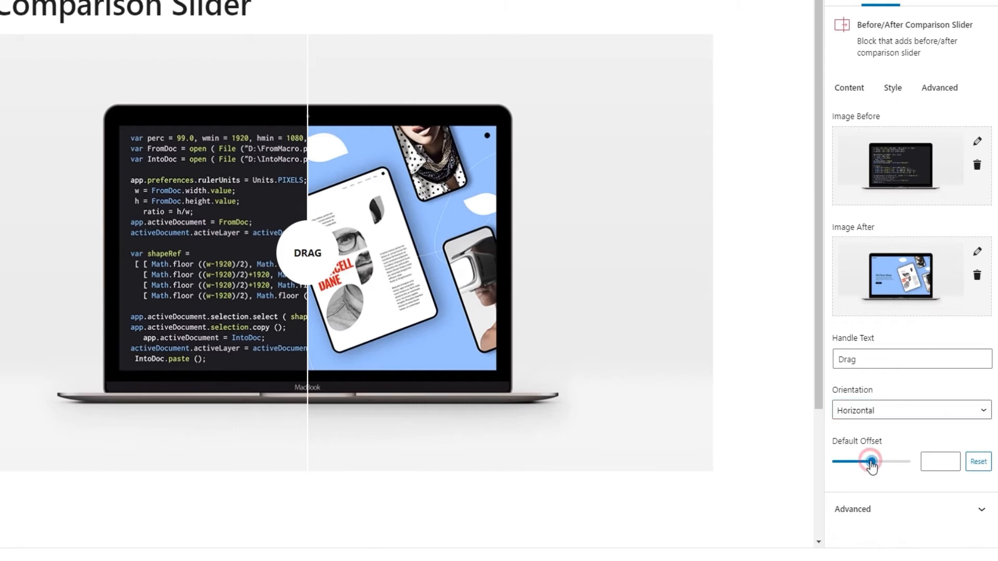
Try Default Offset positions on the slider, then settle the field at 46.
{"action": "left_click_drag", "start_coordinate": [870, 462], "coordinate": [877, 462]}
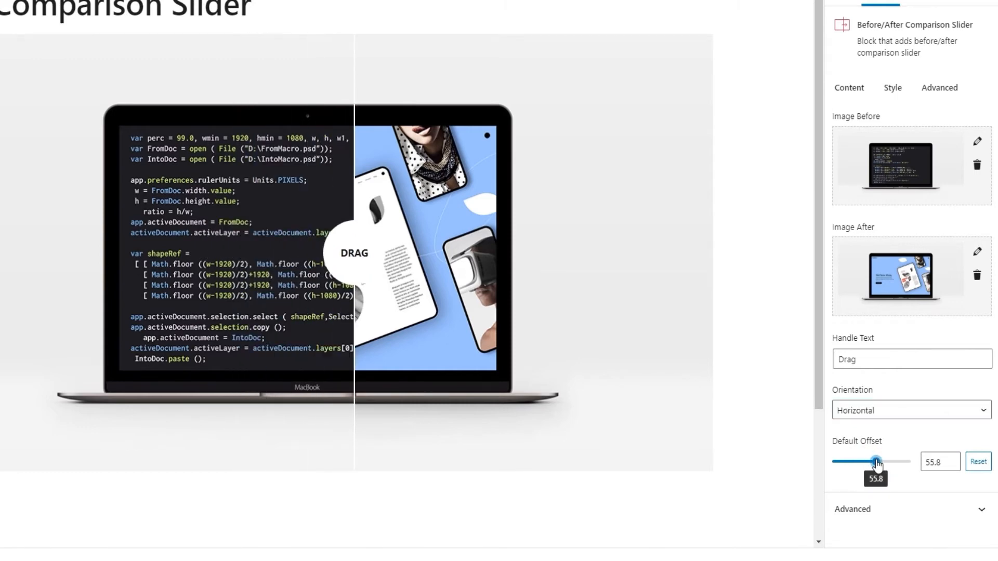
{"action": "left_click_drag", "start_coordinate": [876, 461], "coordinate": [864, 462]}
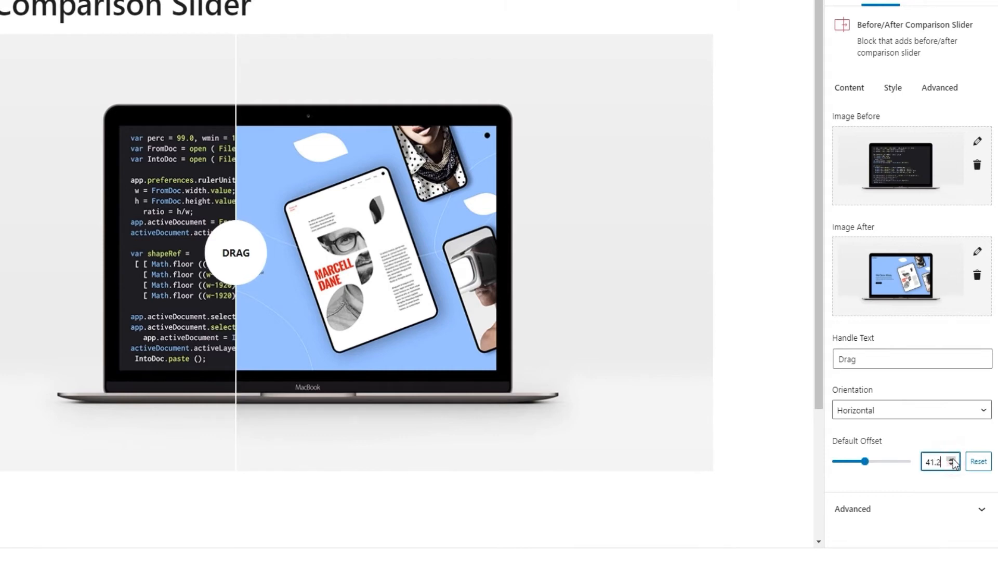
{"action": "left_click", "coordinate": [934, 462]}
{"action": "type", "text": "46"}
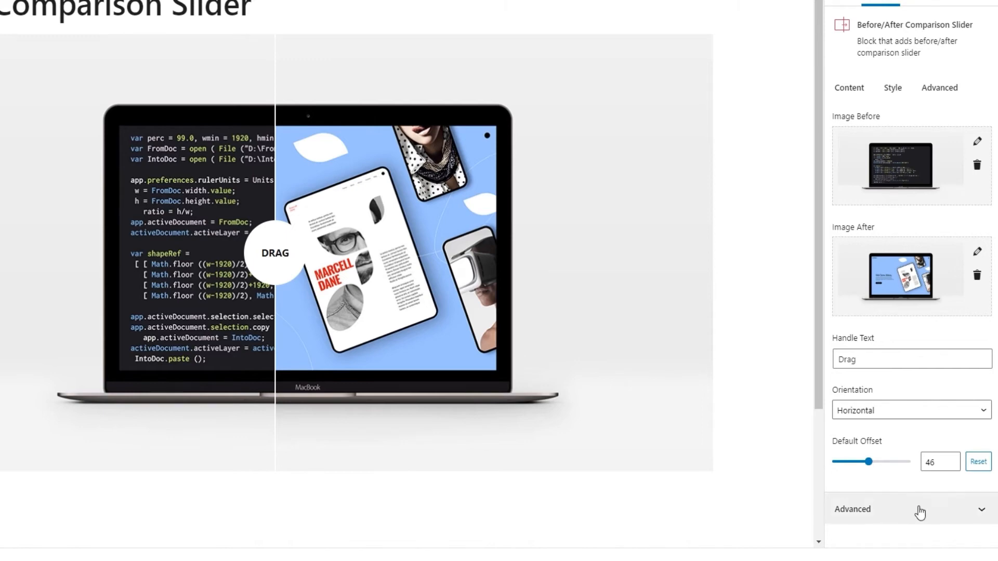
{"action": "left_click", "coordinate": [852, 509]}
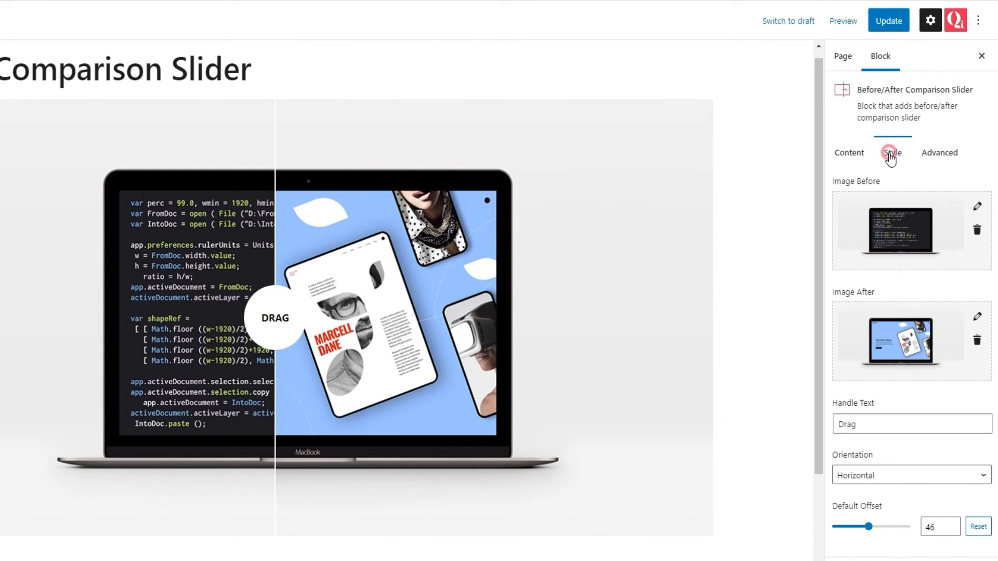
In Style settings, set Handle Top Offset to -16% so the circle sits at the top edge.
{"action": "left_click", "coordinate": [892, 152]}
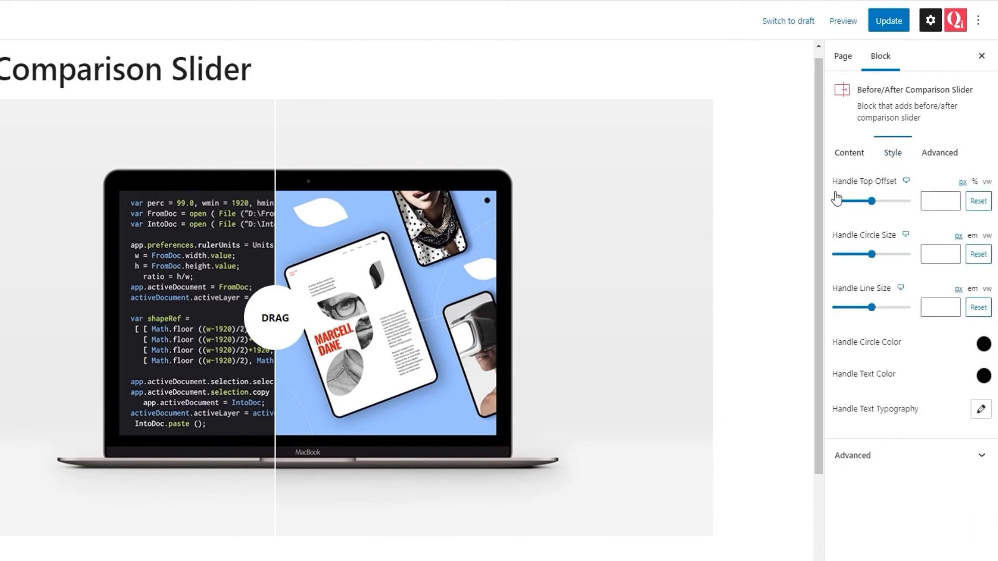
{"action": "mouse_move", "coordinate": [869, 211]}
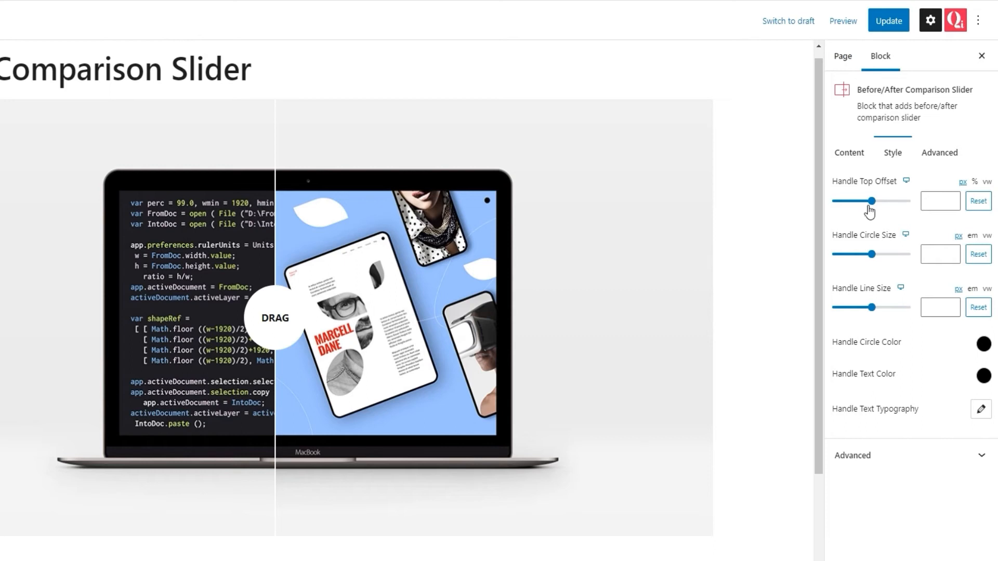
{"action": "left_click_drag", "start_coordinate": [870, 201], "coordinate": [861, 201]}
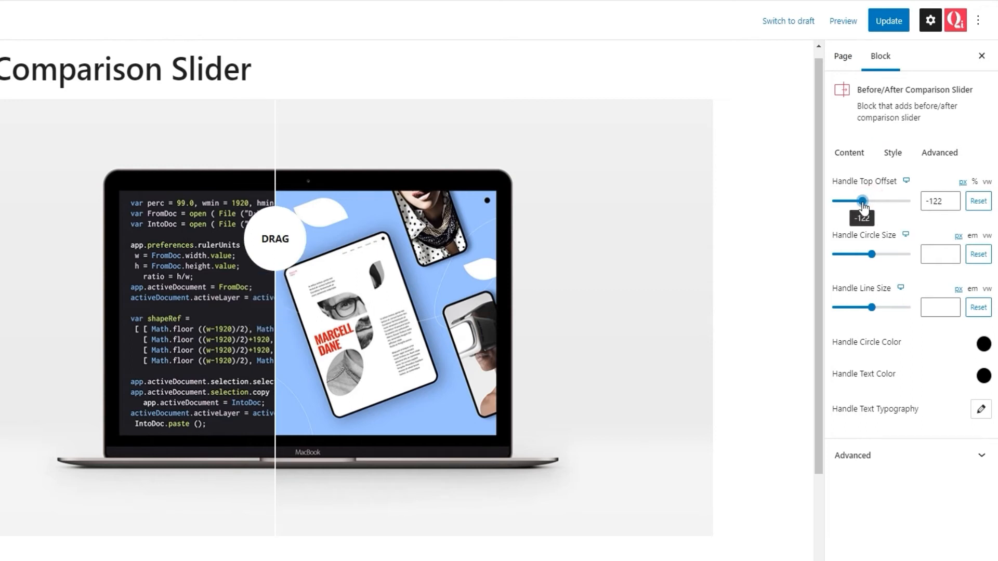
{"action": "left_click_drag", "start_coordinate": [862, 201], "coordinate": [857, 201]}
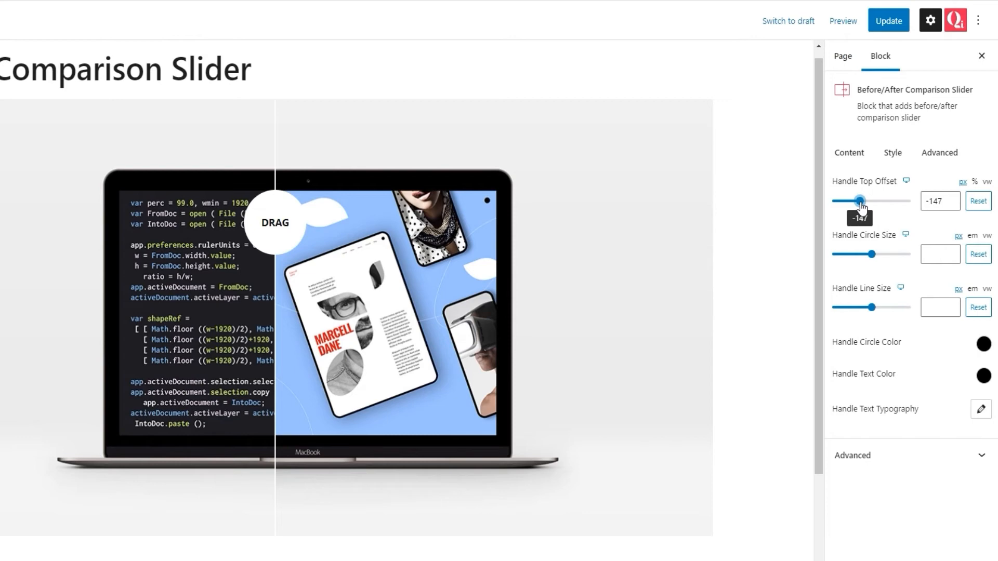
{"action": "mouse_move", "coordinate": [281, 248]}
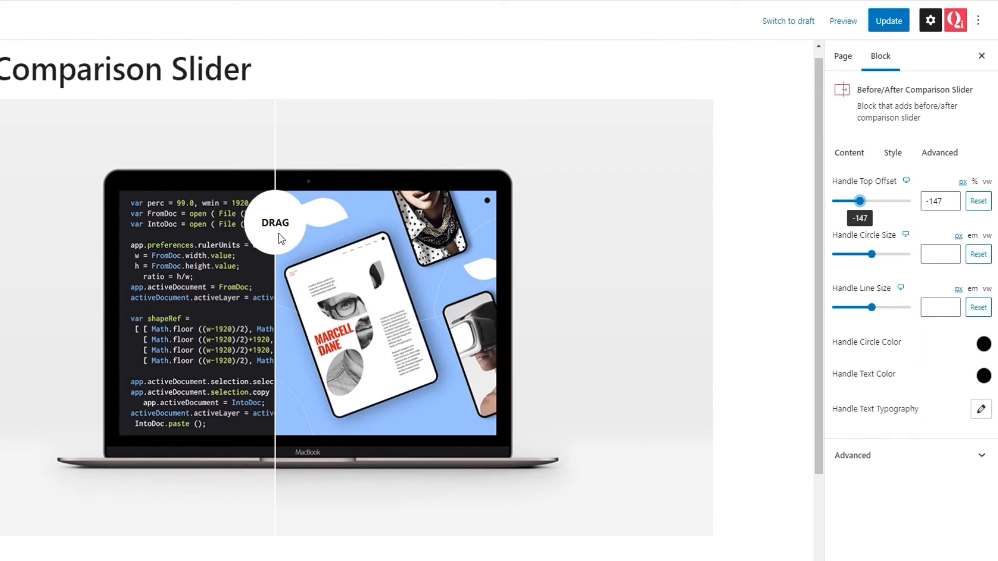
{"action": "mouse_move", "coordinate": [339, 243]}
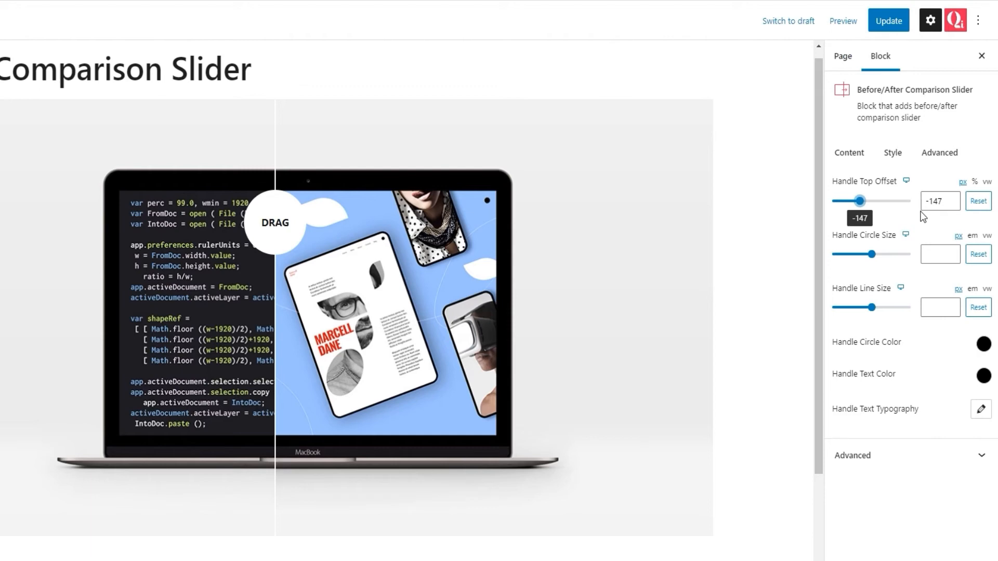
{"action": "left_click", "coordinate": [939, 200]}
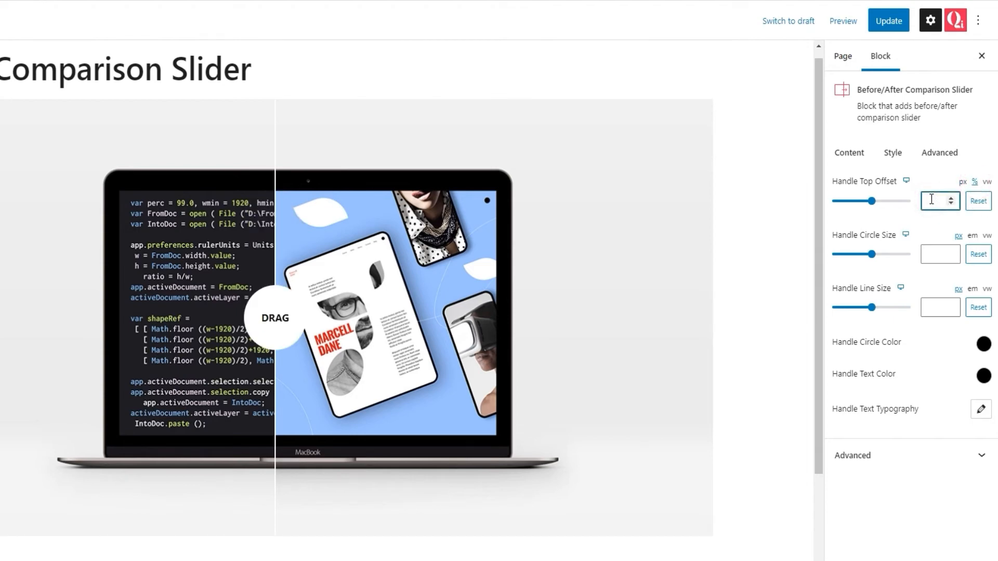
{"action": "type", "text": "-16"}
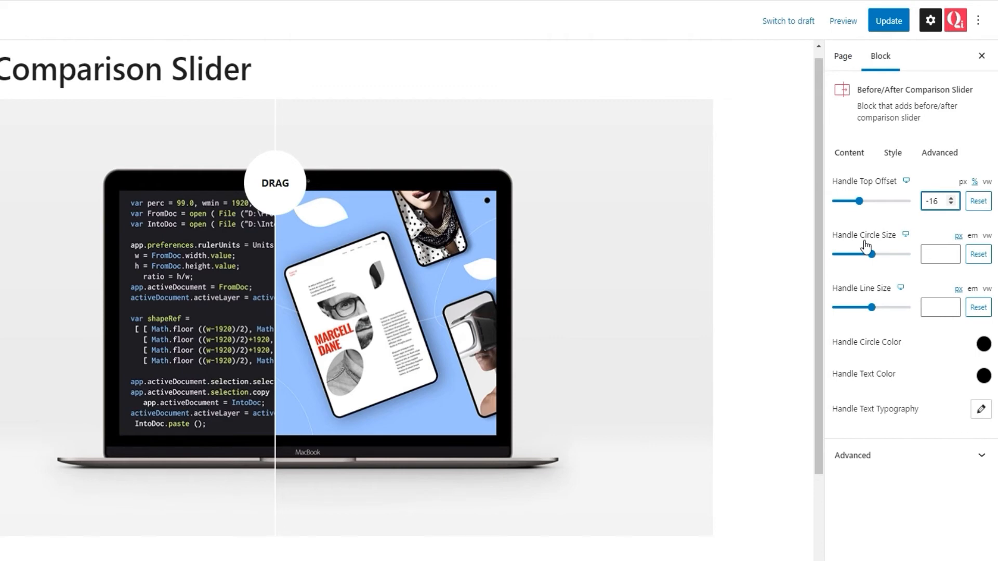
{"action": "left_click_drag", "start_coordinate": [856, 253], "coordinate": [871, 254]}
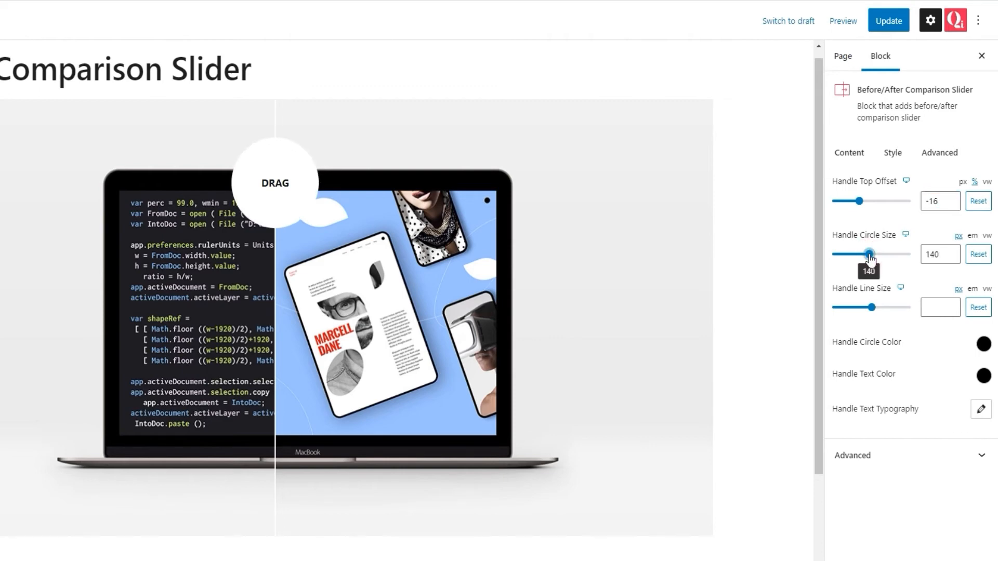
{"action": "left_click_drag", "start_coordinate": [869, 254], "coordinate": [857, 254]}
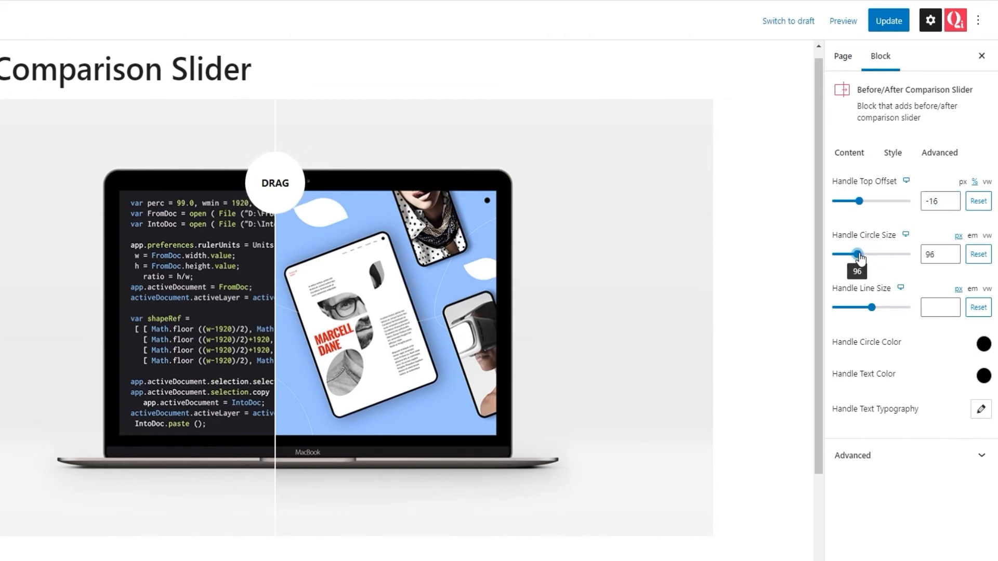
{"action": "left_click_drag", "start_coordinate": [856, 254], "coordinate": [869, 254]}
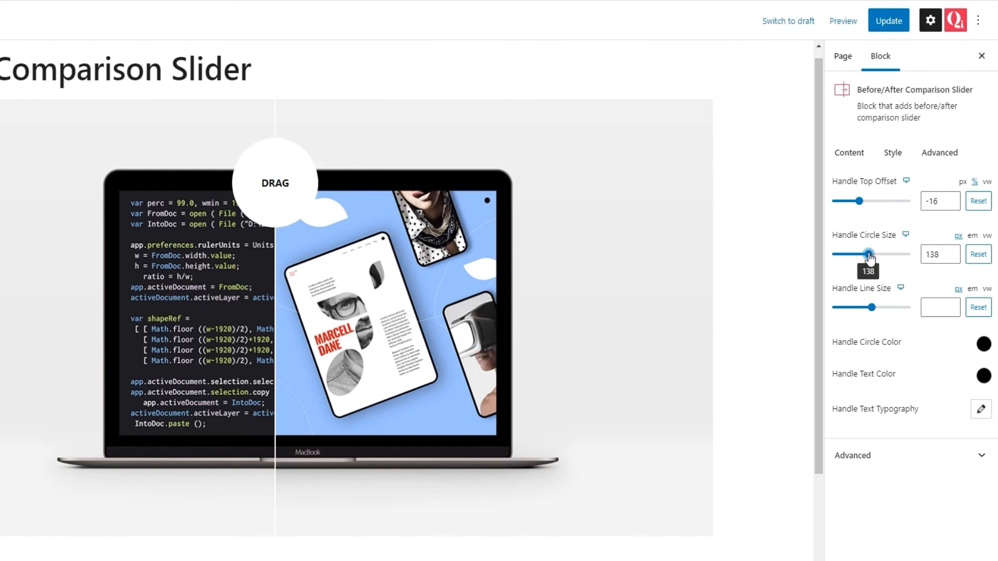
{"action": "left_click", "coordinate": [935, 254]}
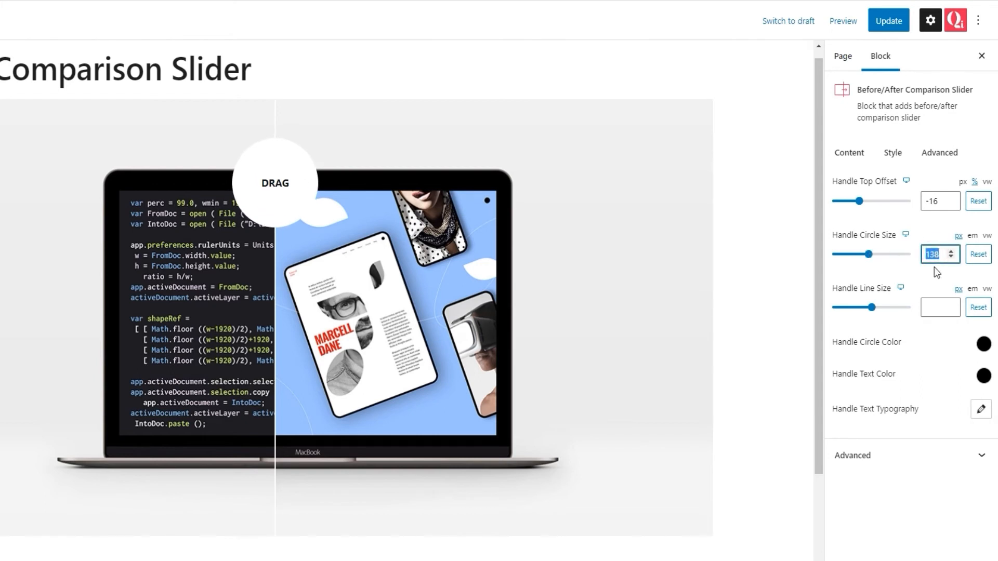
{"action": "key", "text": "Delete"}
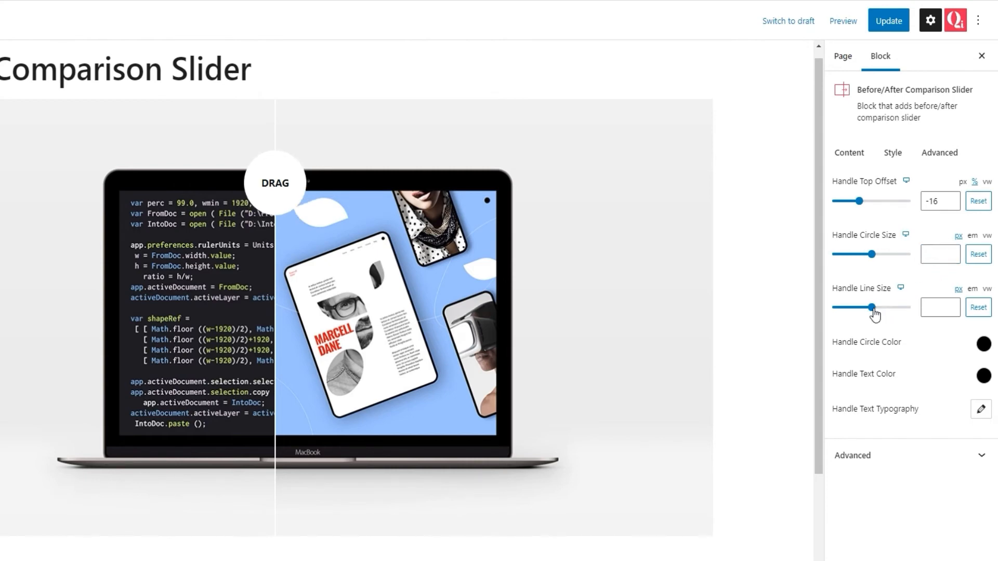
{"action": "mouse_move", "coordinate": [821, 328]}
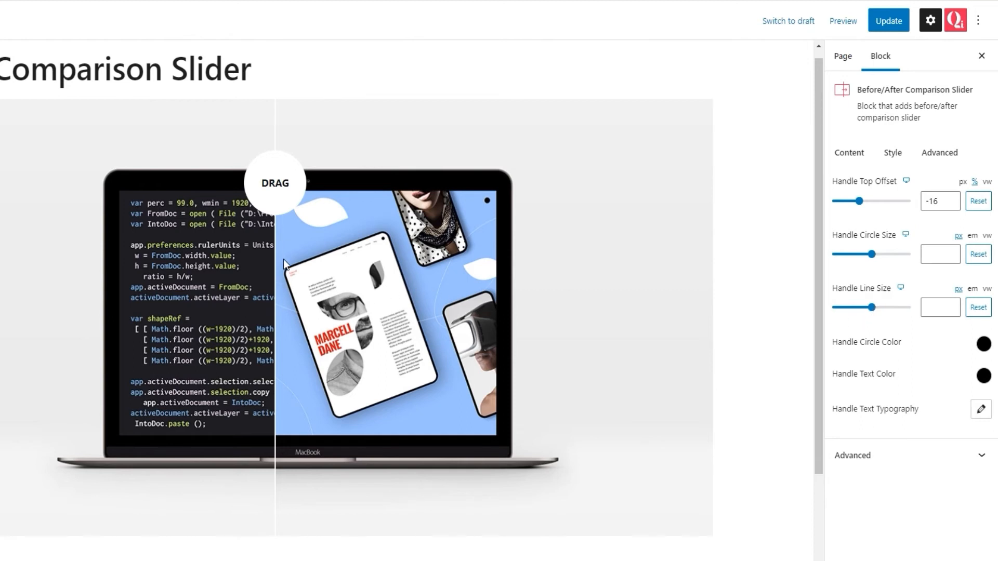
{"action": "mouse_move", "coordinate": [277, 353]}
{"action": "type", "text": "1"}
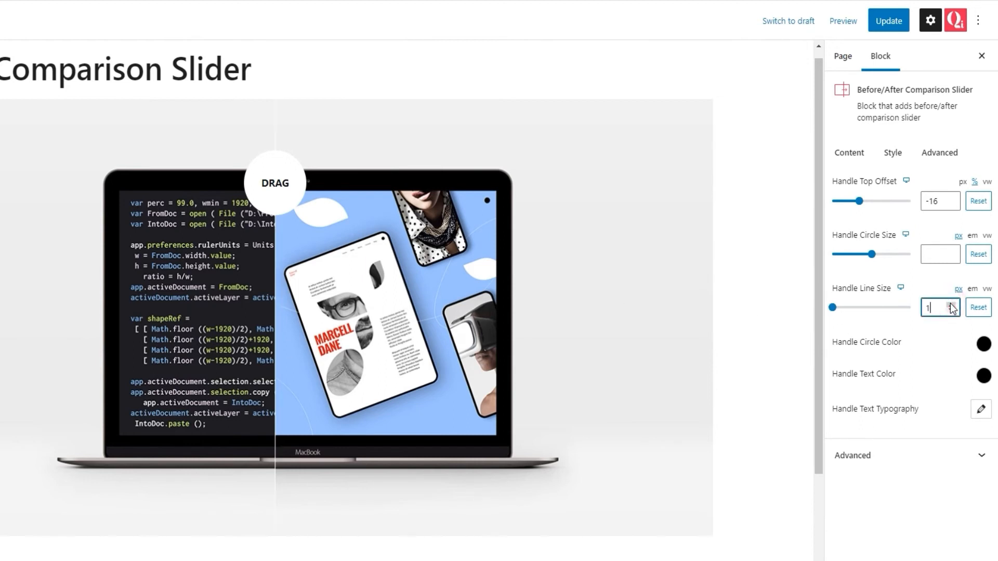
{"action": "type", "text": "9"}
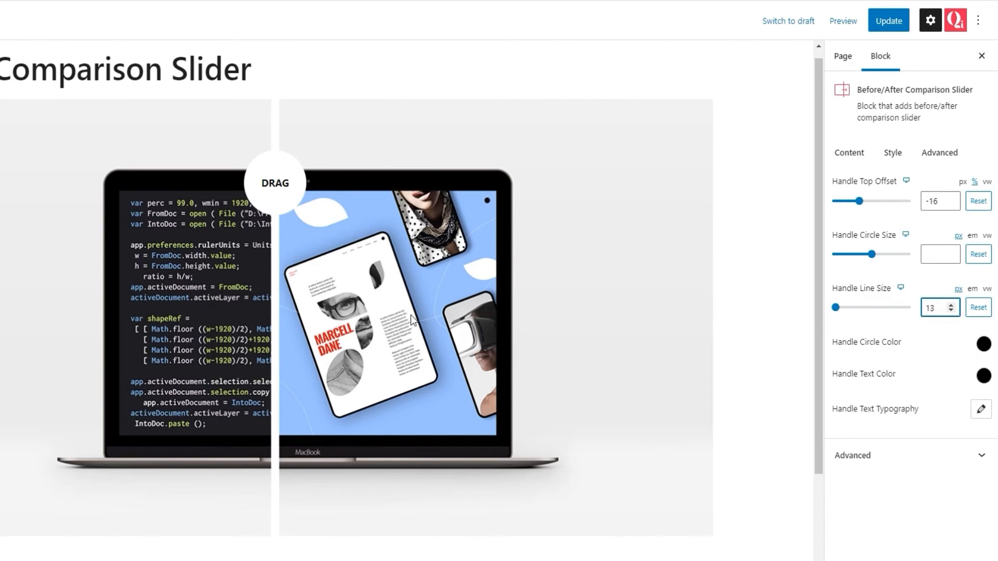
{"action": "mouse_move", "coordinate": [278, 284]}
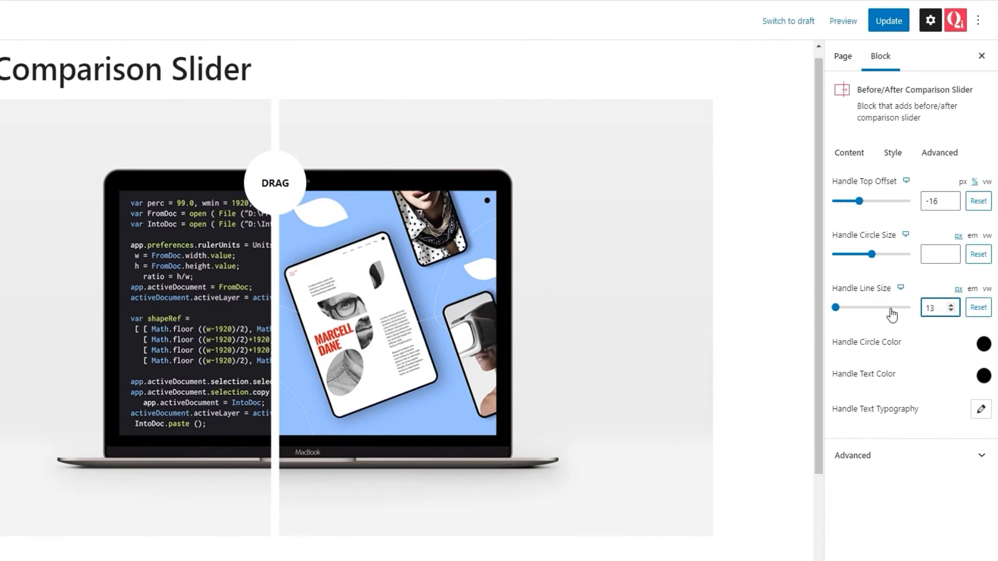
{"action": "left_click", "coordinate": [936, 307]}
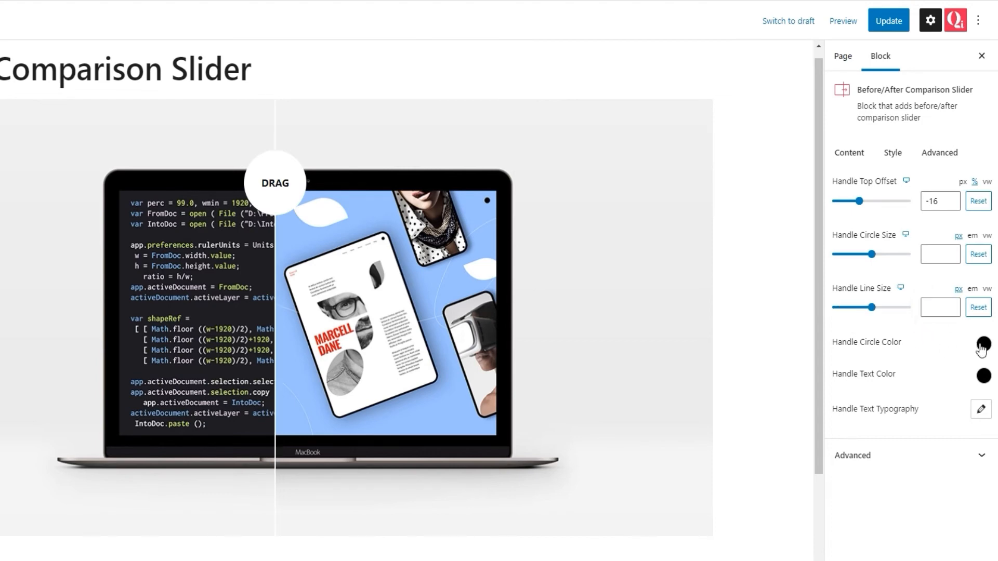
Reset the handle circle colour from pink back to default black.
{"action": "left_click", "coordinate": [982, 342]}
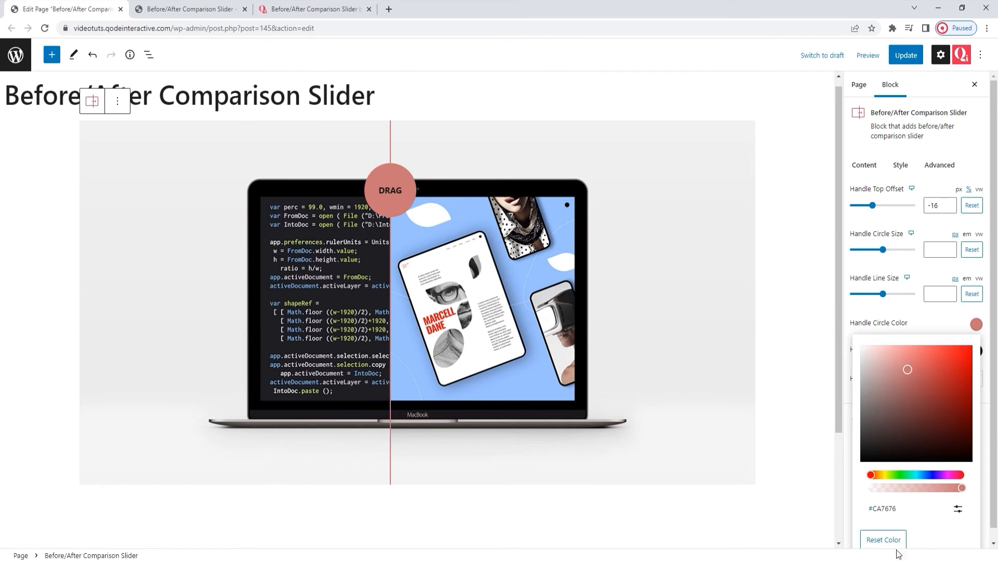
{"action": "left_click", "coordinate": [883, 540]}
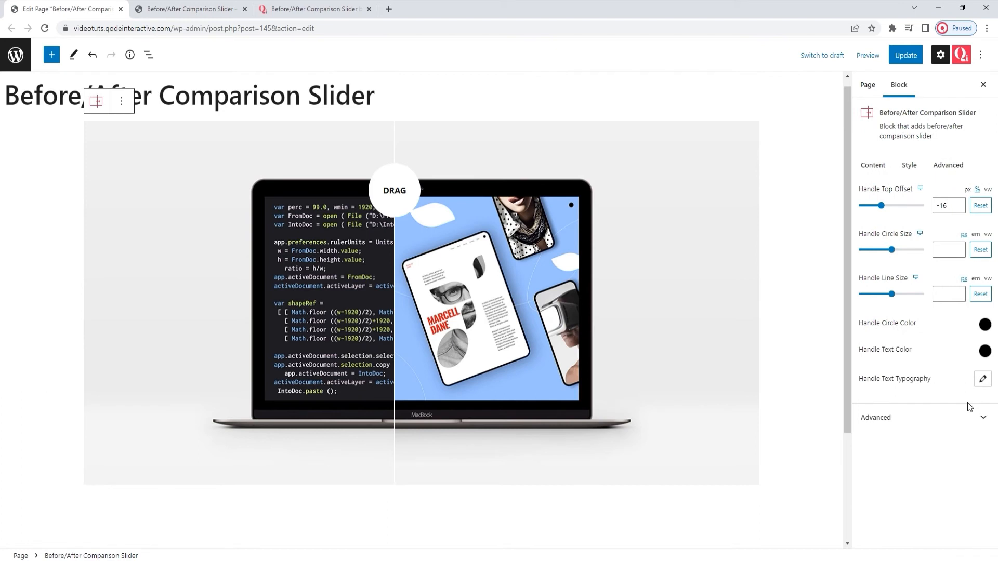
{"action": "mouse_move", "coordinate": [969, 372]}
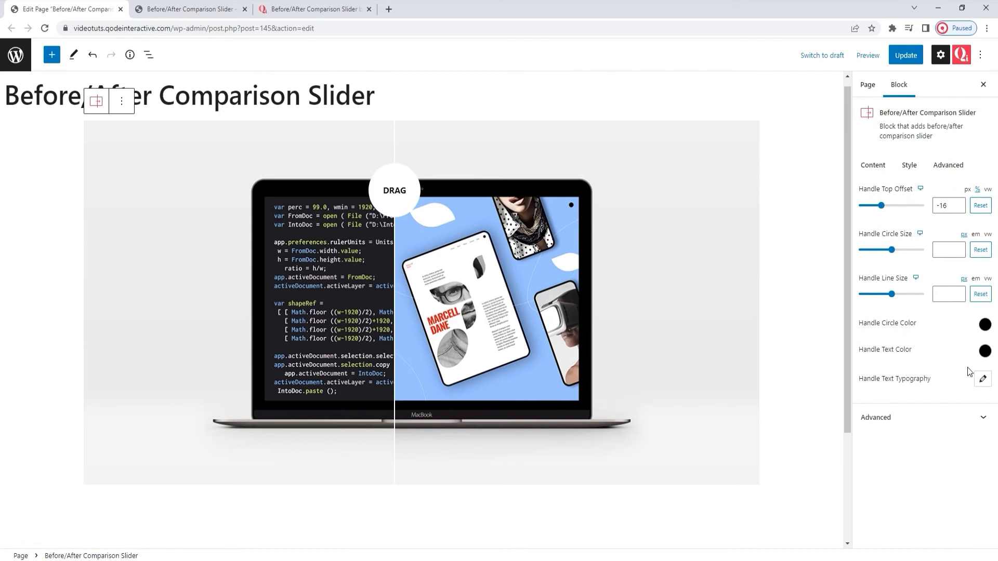
Try a reddish Handle Text Color, then reset it to default black.
{"action": "left_click", "coordinate": [976, 350]}
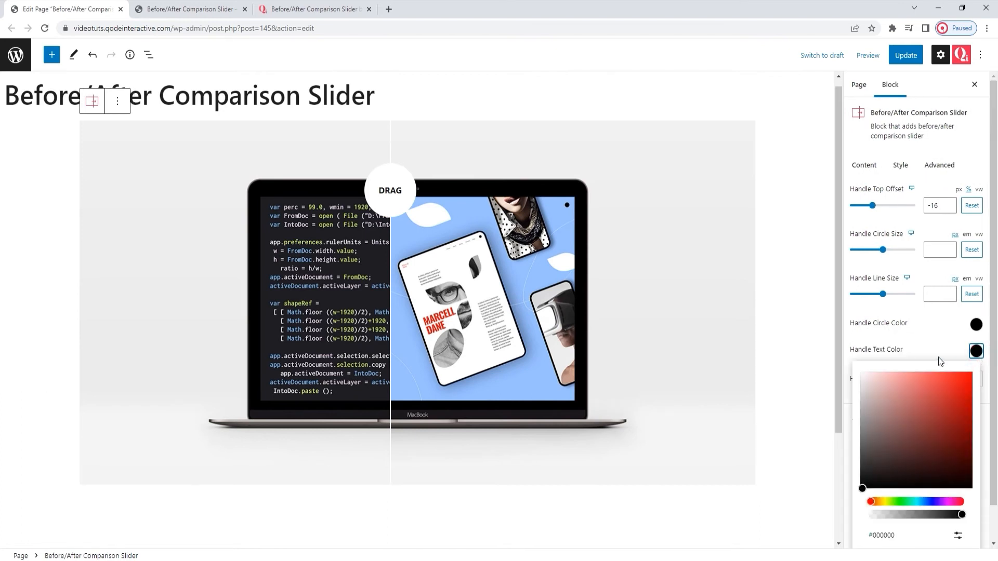
{"action": "left_click", "coordinate": [897, 400]}
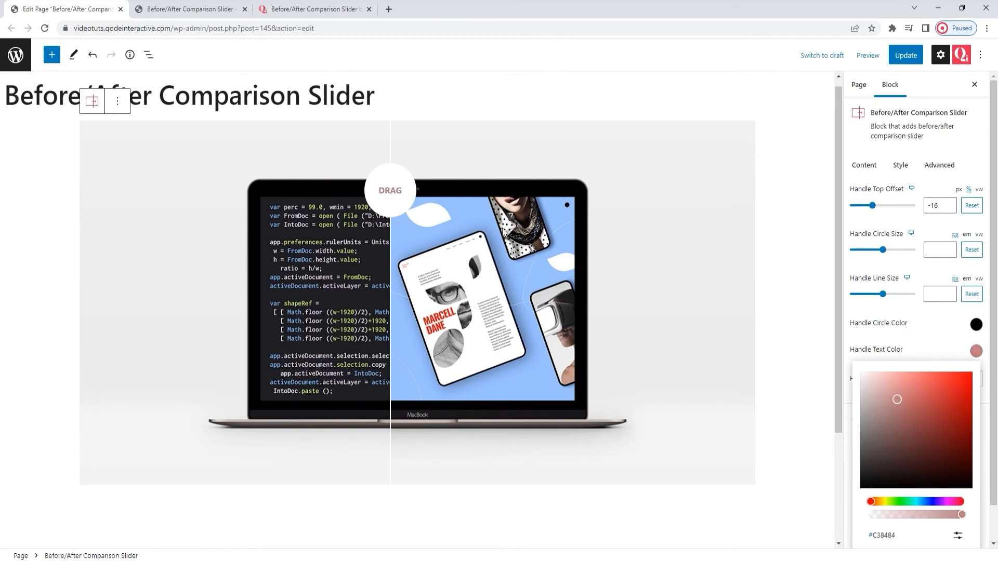
{"action": "mouse_move", "coordinate": [389, 196]}
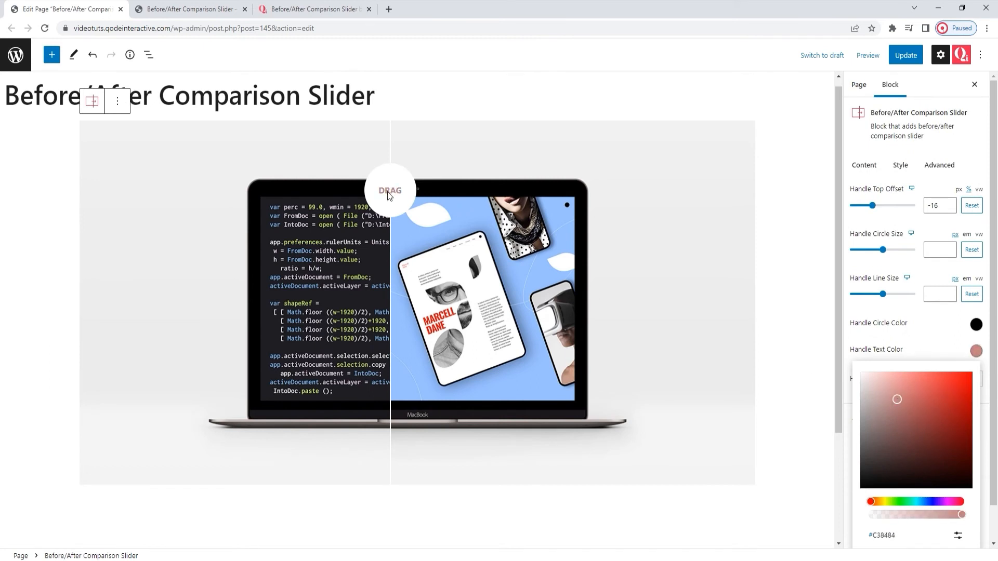
{"action": "mouse_move", "coordinate": [902, 534]}
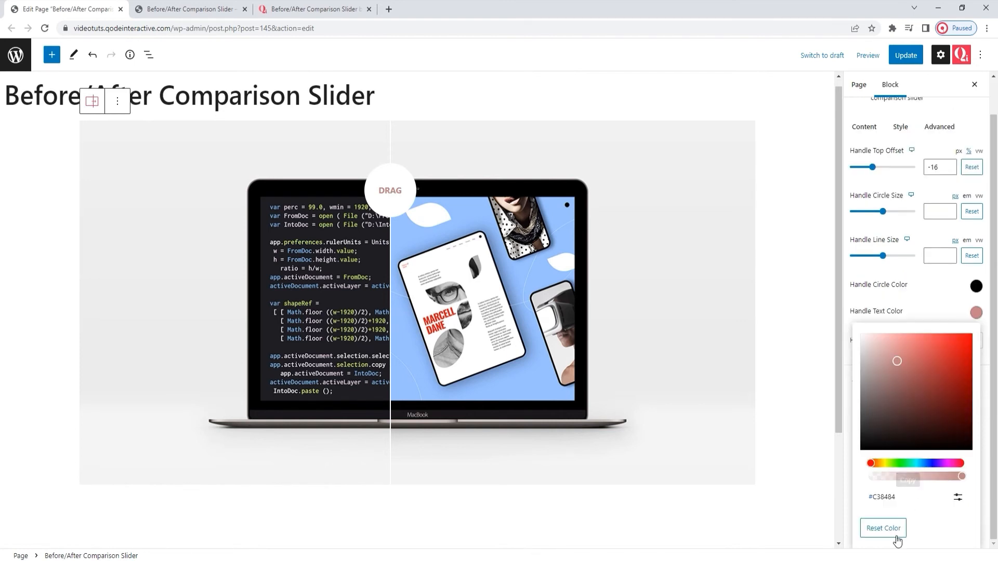
{"action": "left_click", "coordinate": [882, 528]}
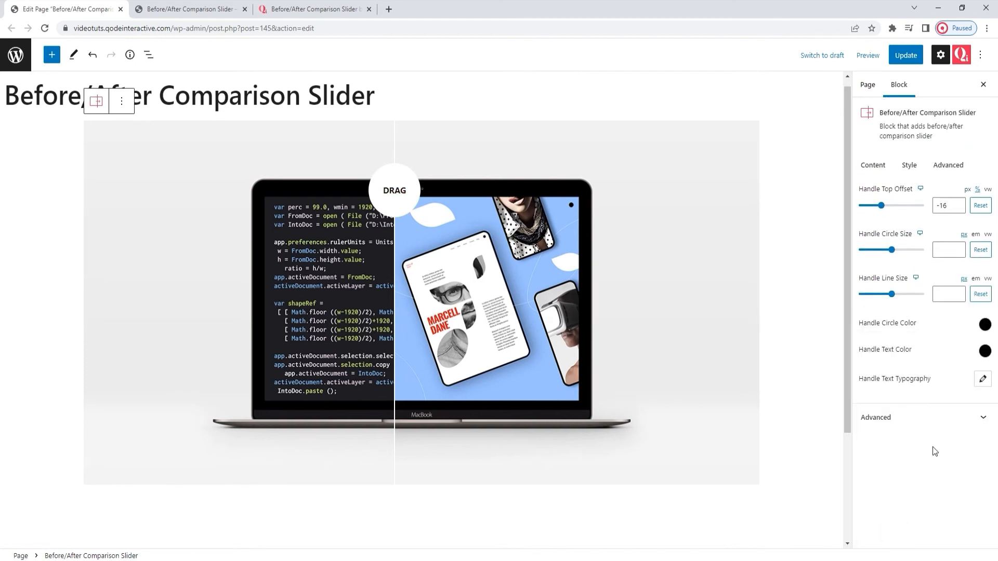
{"action": "scroll", "scroll_direction": "down", "scroll_amount": 3}
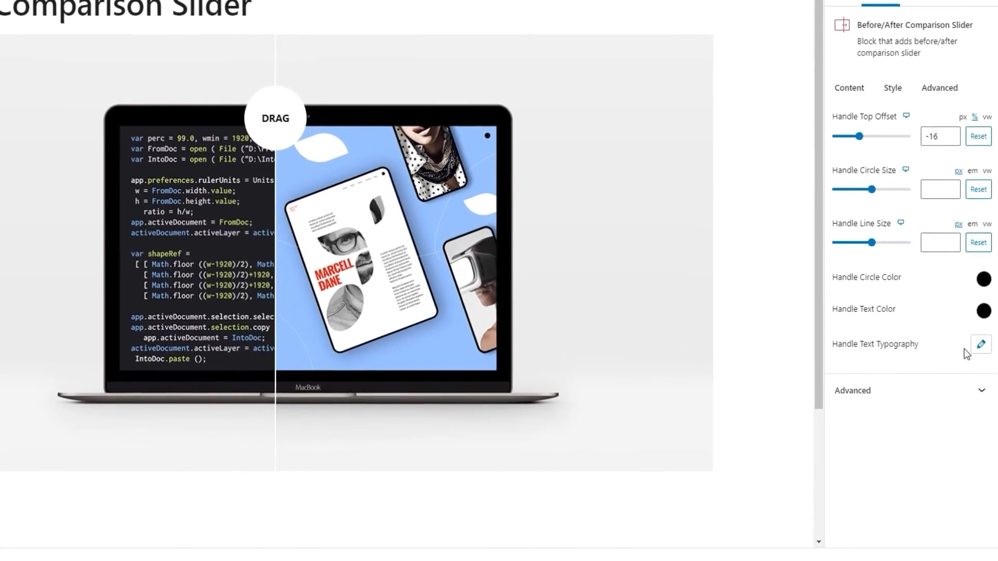
{"action": "left_click", "coordinate": [981, 344]}
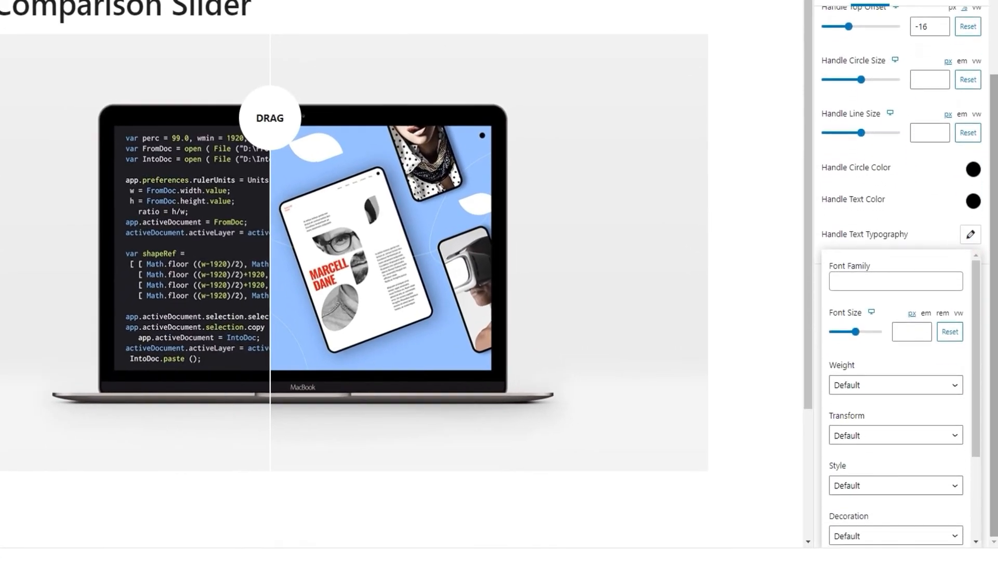
{"action": "mouse_move", "coordinate": [871, 313]}
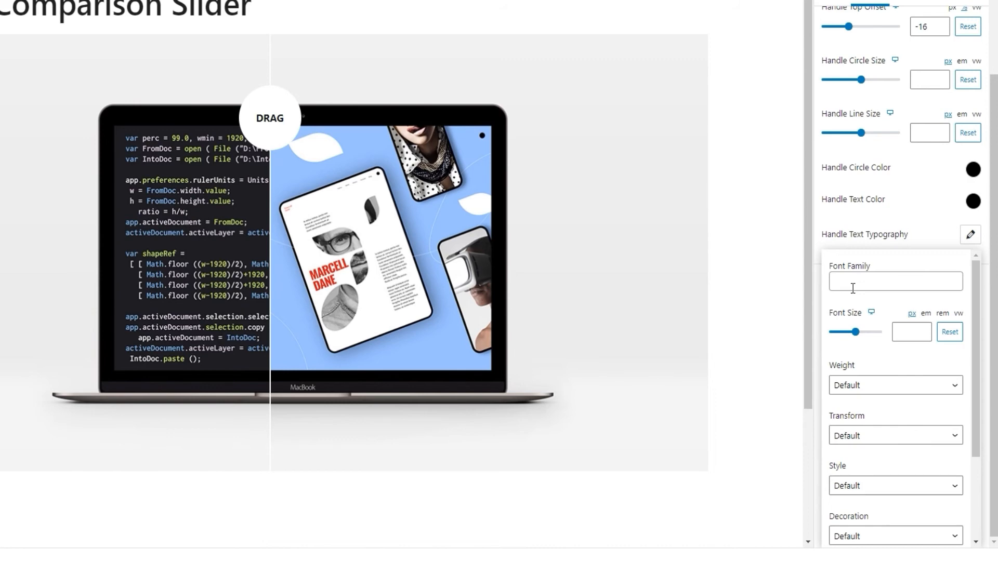
{"action": "mouse_move", "coordinate": [865, 341]}
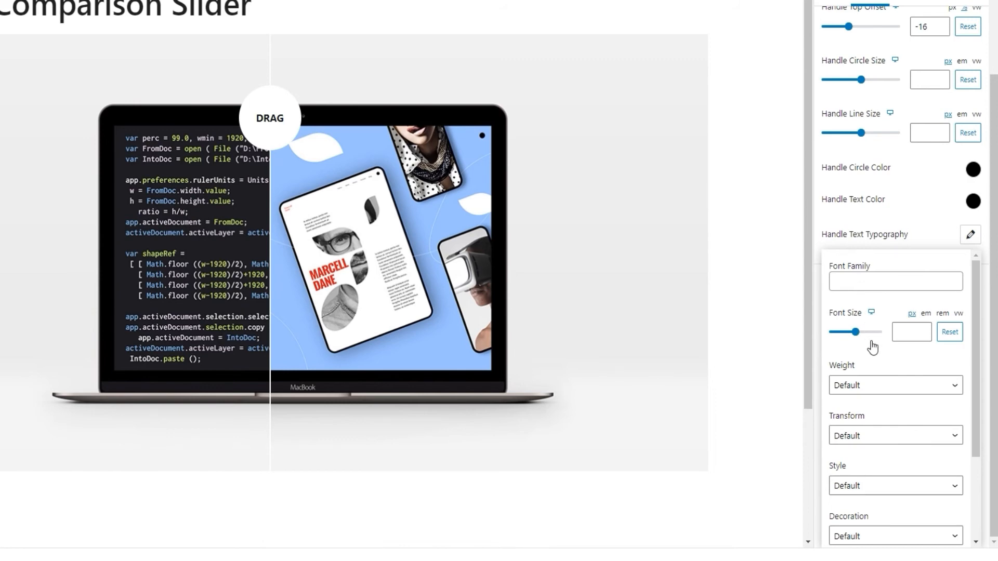
{"action": "left_click", "coordinate": [894, 321]}
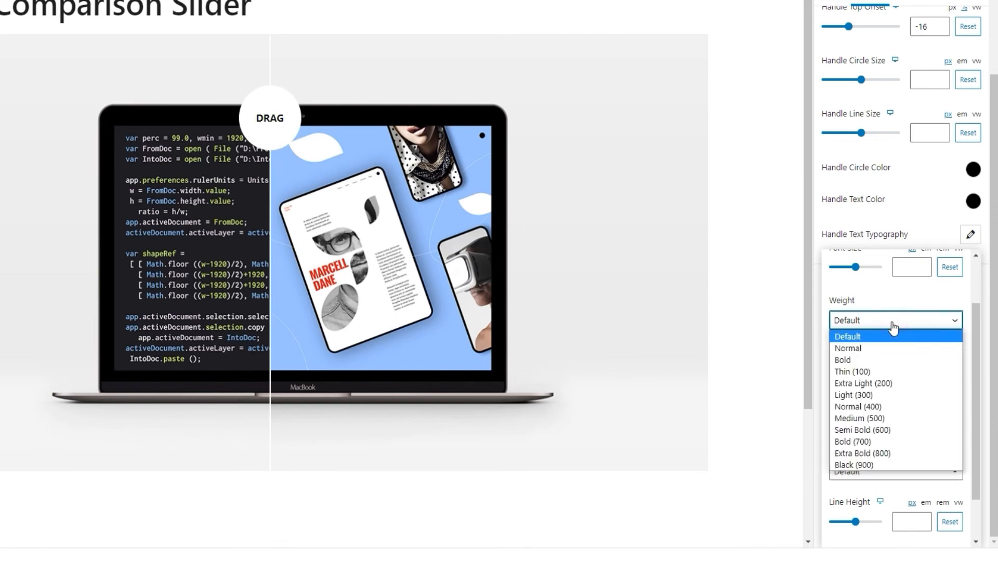
{"action": "left_click", "coordinate": [894, 370]}
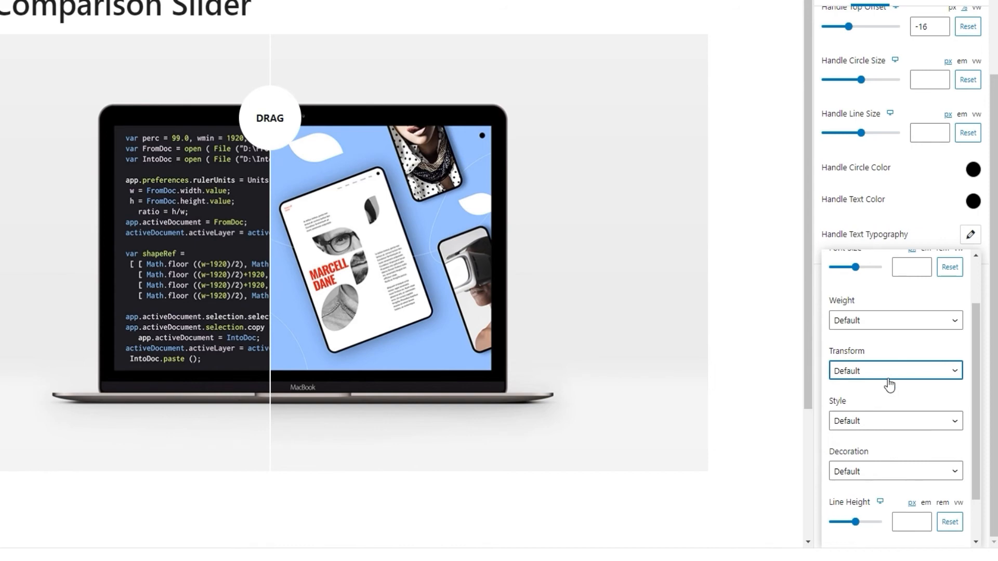
{"action": "left_click", "coordinate": [894, 421]}
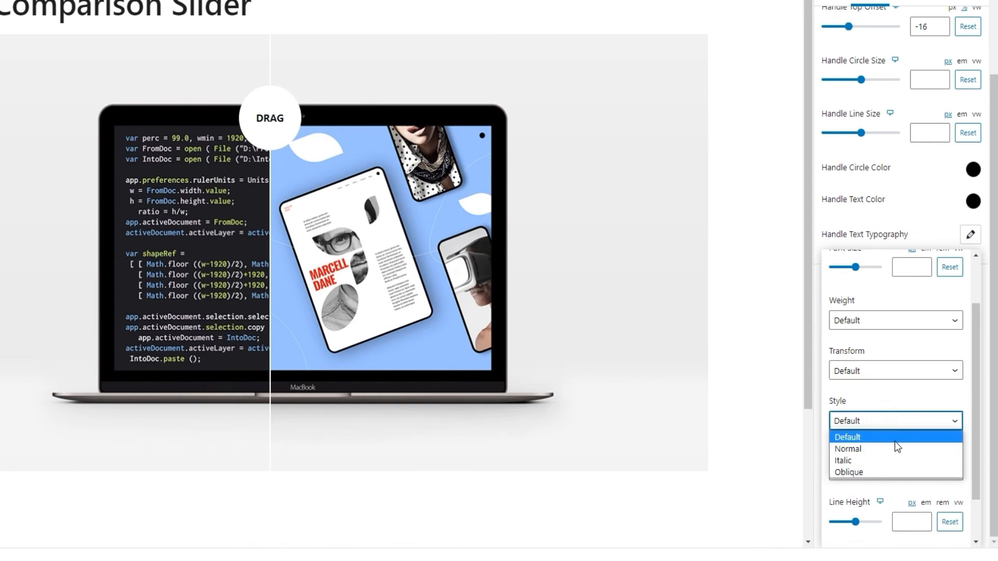
{"action": "mouse_move", "coordinate": [887, 427]}
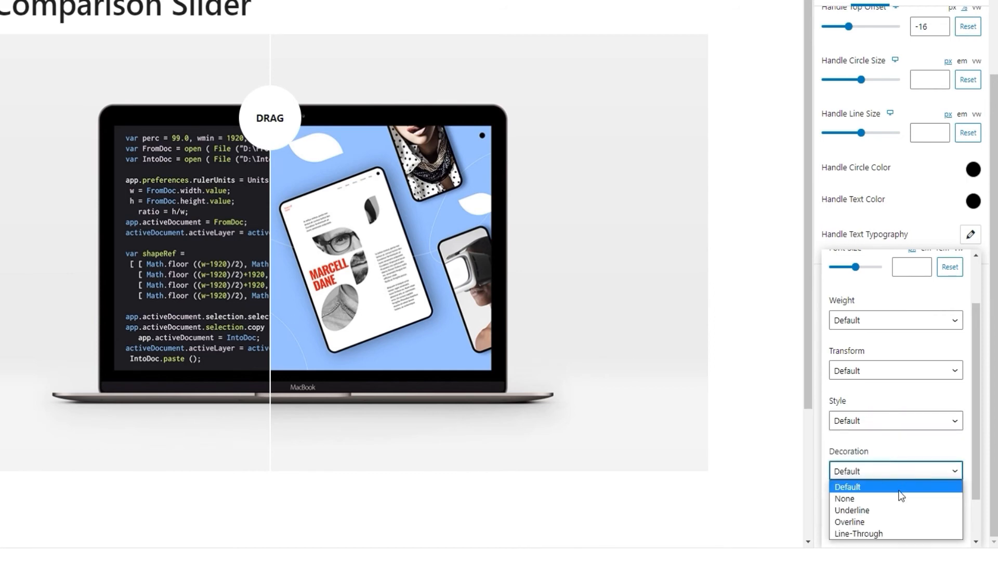
{"action": "left_click", "coordinate": [846, 486]}
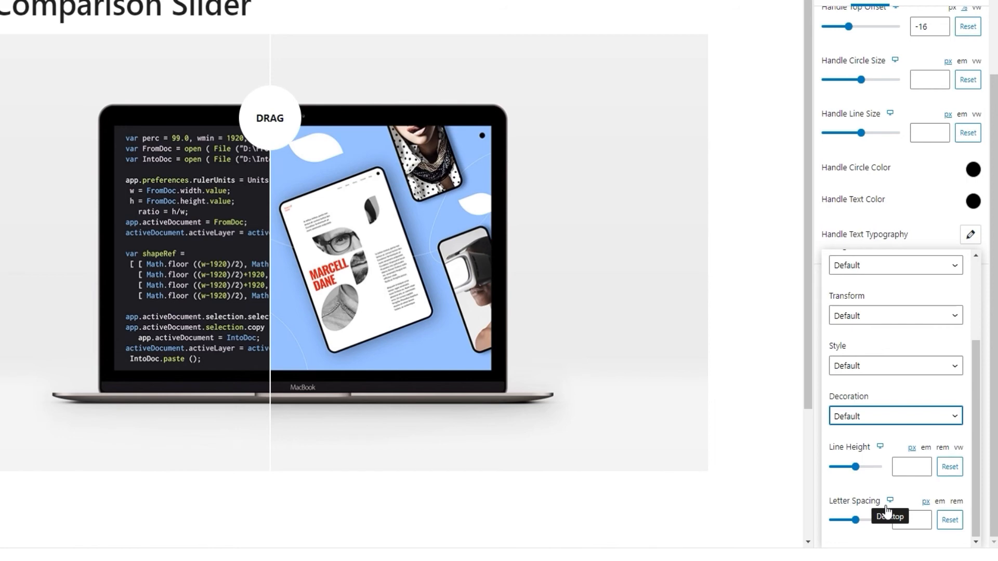
{"action": "mouse_move", "coordinate": [866, 469]}
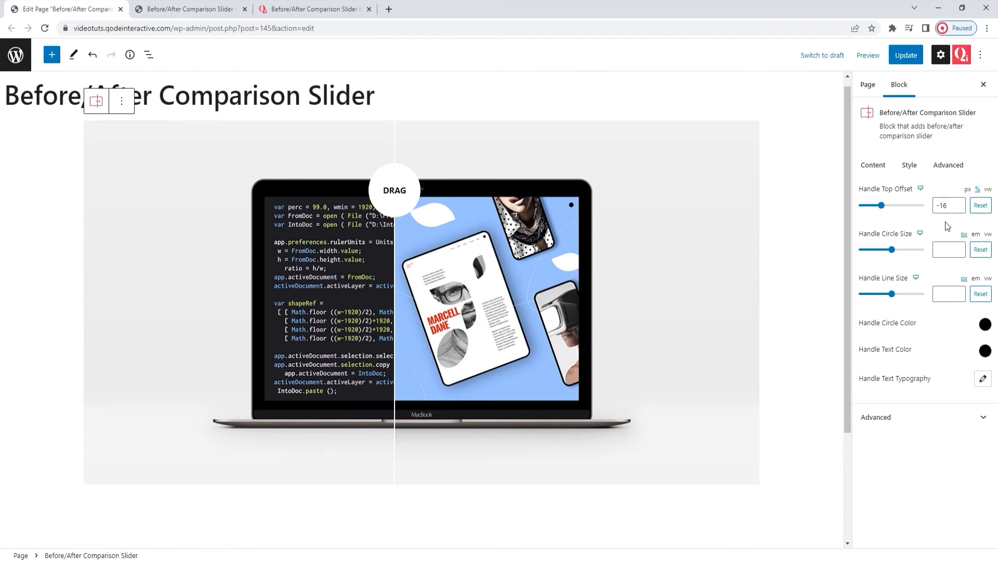
Review the slider block's Margin, Padding, Z-Index, CSS ID and CSS Classes settings without changes.
{"action": "left_click", "coordinate": [948, 165]}
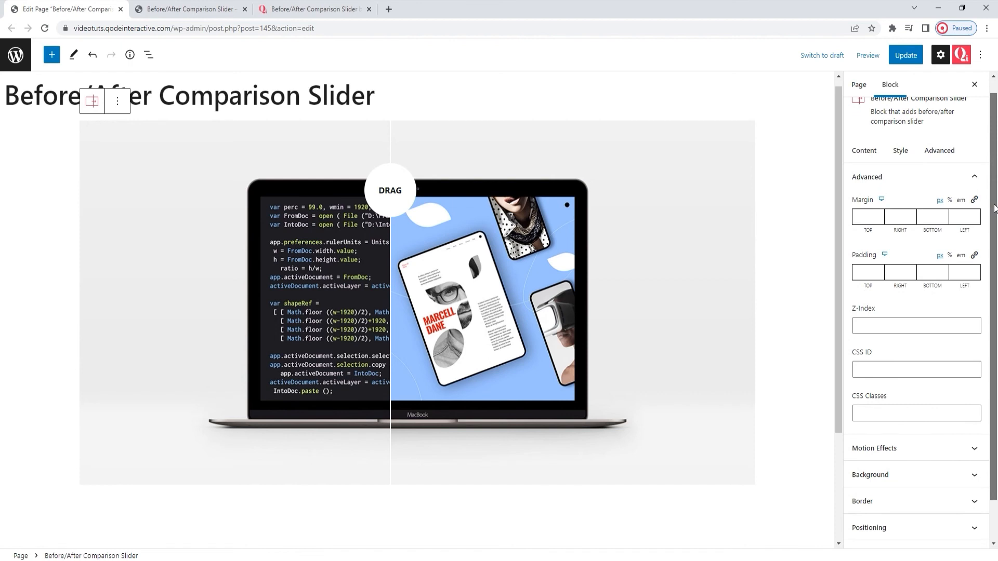
{"action": "scroll", "scroll_direction": "down", "scroll_amount": 3}
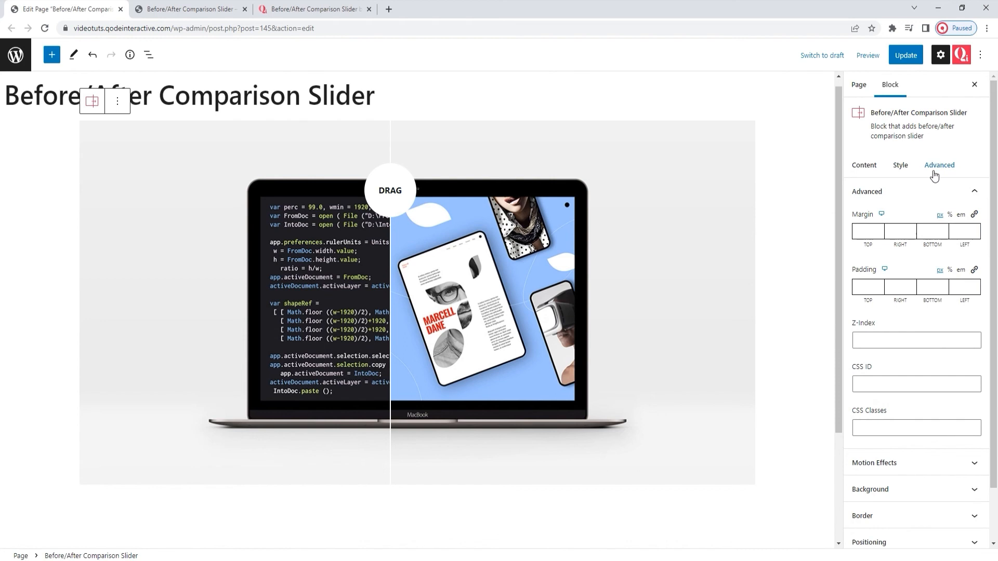
{"action": "left_click", "coordinate": [904, 55]}
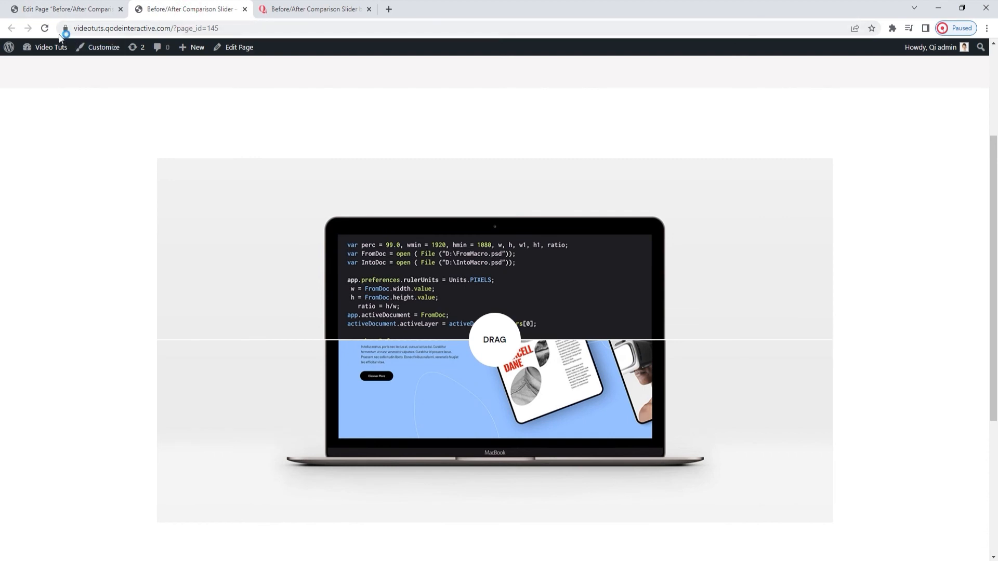
Drag the live slider's DRAG handle left and right to reveal the design and code images.
{"action": "left_click_drag", "start_coordinate": [494, 339], "coordinate": [467, 227]}
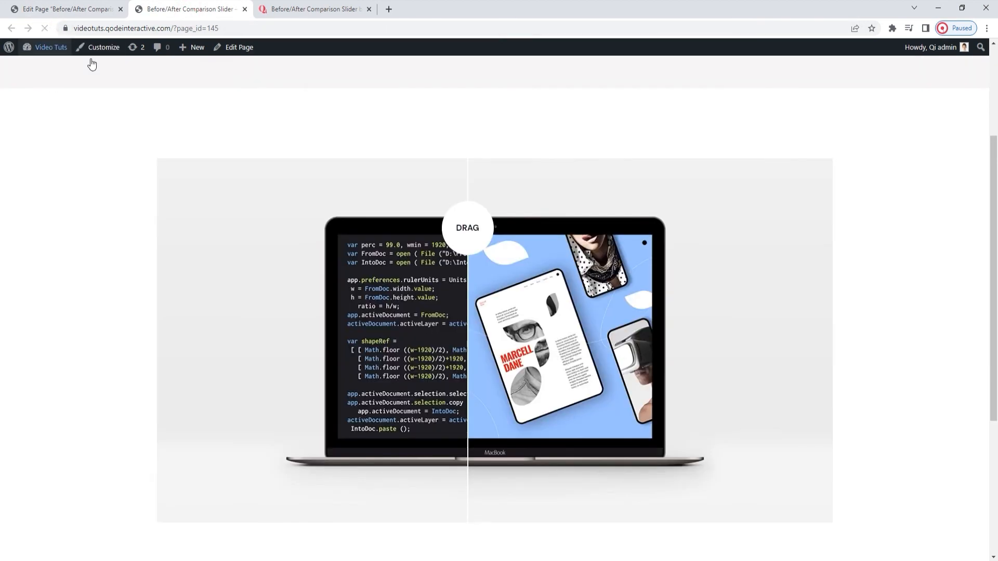
{"action": "left_click_drag", "start_coordinate": [468, 228], "coordinate": [390, 228]}
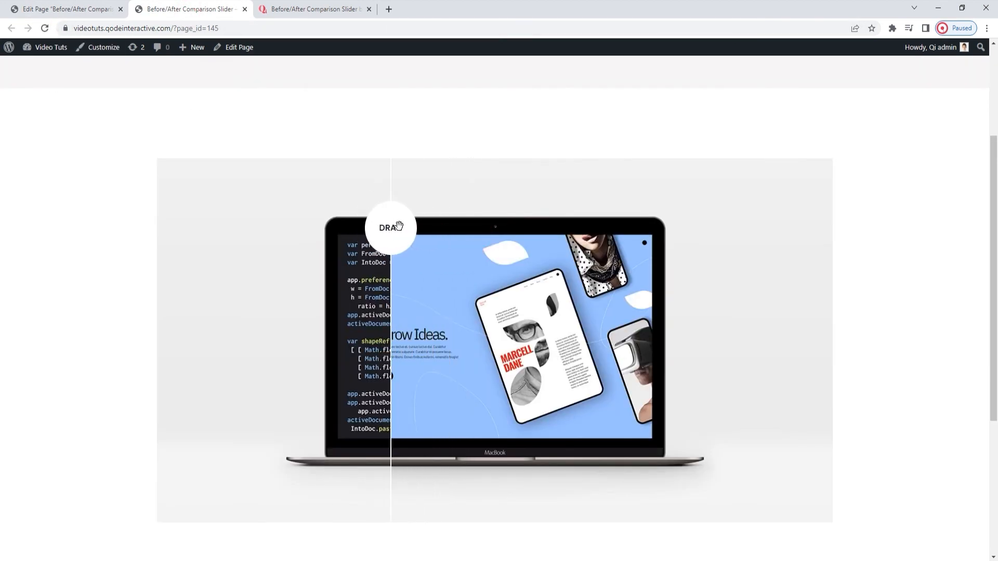
{"action": "left_click_drag", "start_coordinate": [391, 227], "coordinate": [500, 228]}
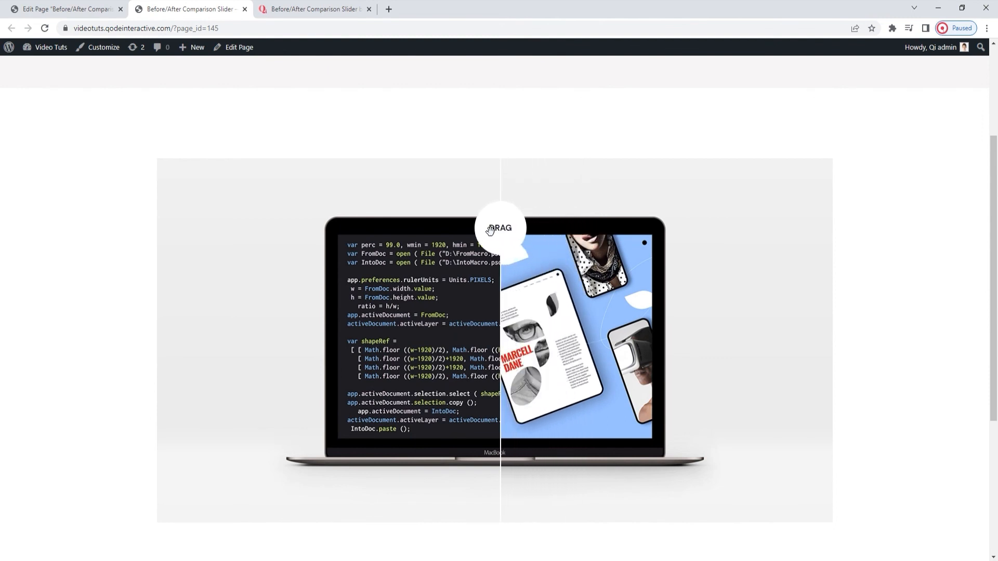
{"action": "left_click_drag", "start_coordinate": [501, 228], "coordinate": [395, 228]}
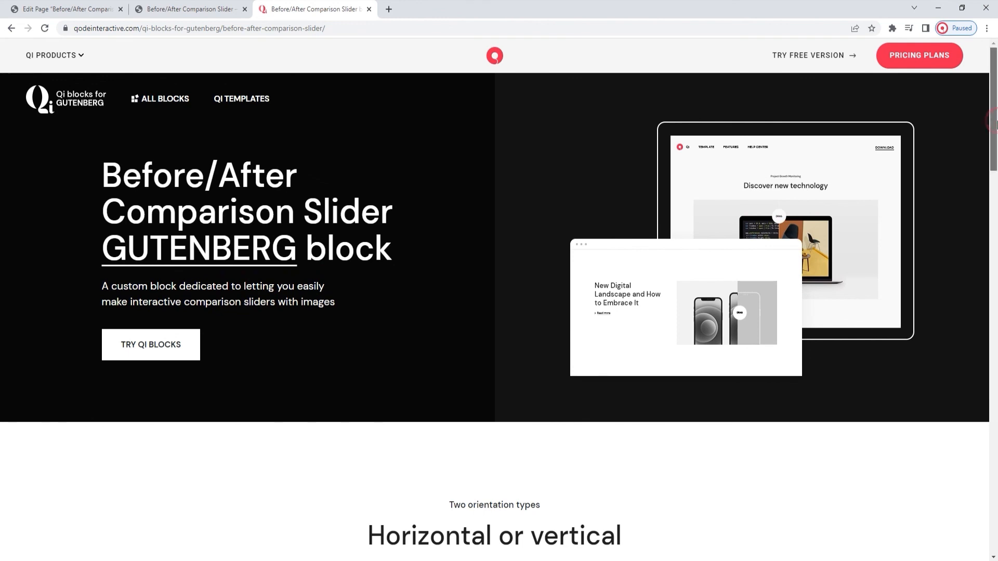
Scroll past the horizontal, Before & After and Compare demo sliders on Qode's block page.
{"action": "scroll", "scroll_direction": "down", "scroll_amount": 3}
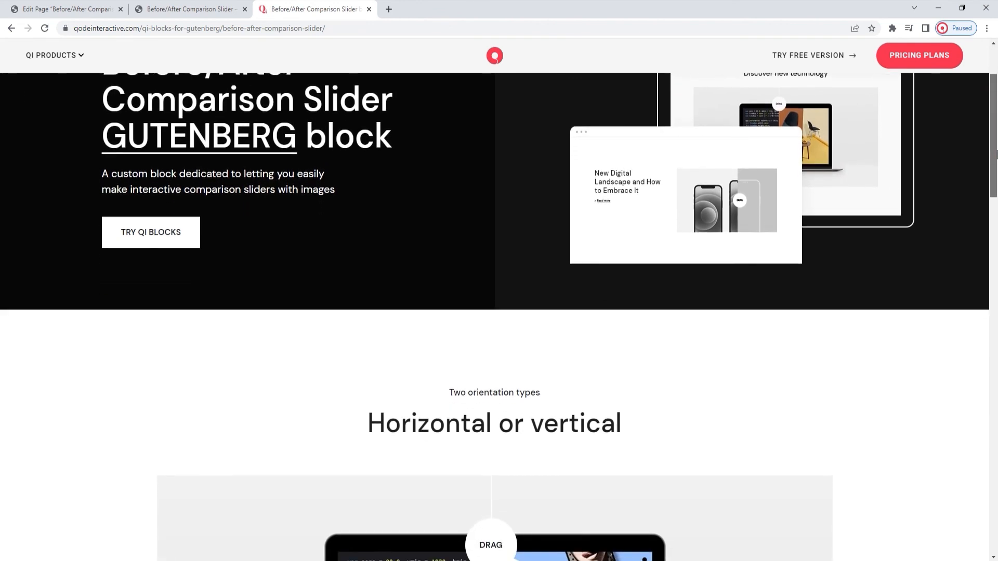
{"action": "scroll", "scroll_direction": "down", "scroll_amount": 3}
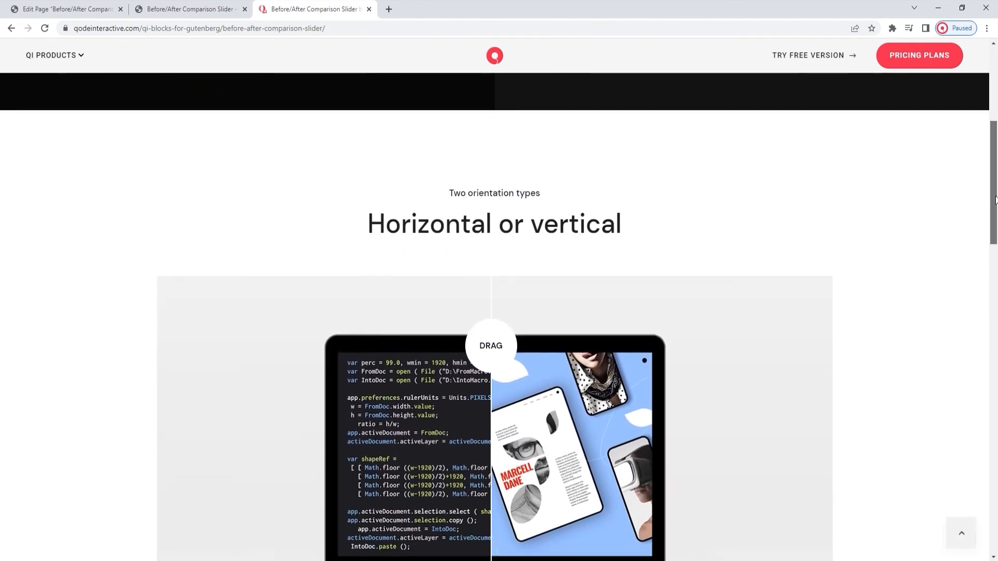
{"action": "scroll", "scroll_direction": "down", "scroll_amount": 3}
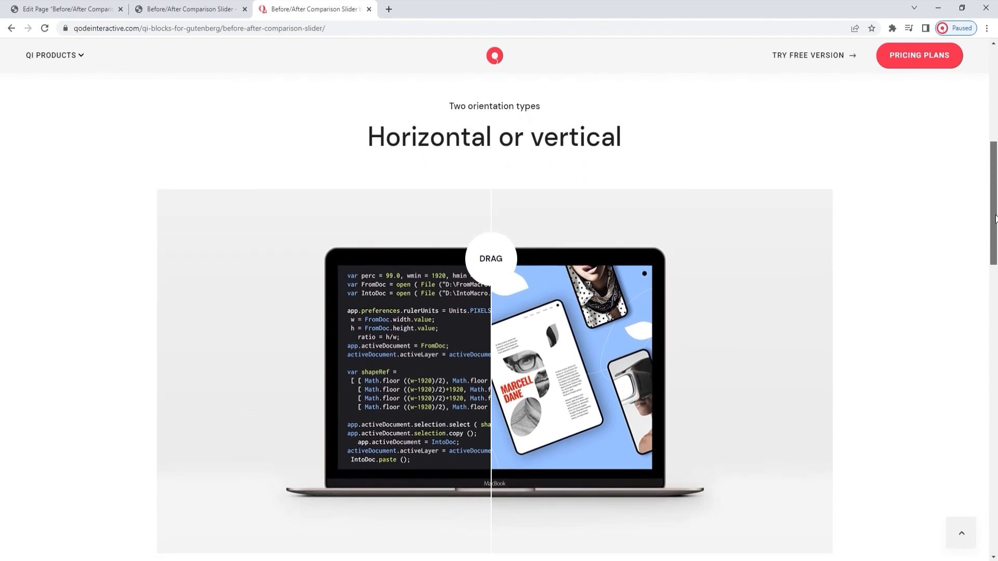
{"action": "scroll", "scroll_direction": "down", "scroll_amount": 3}
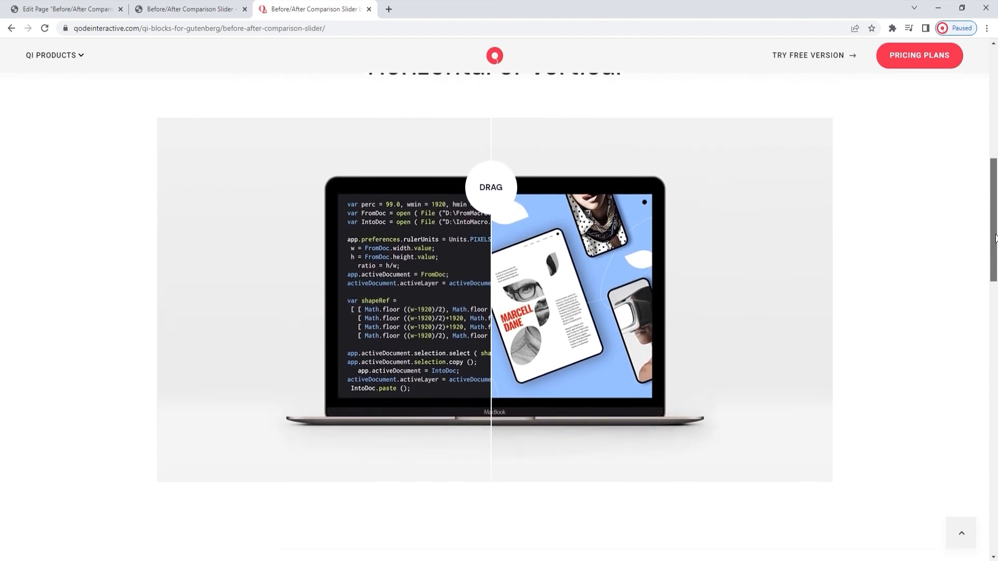
{"action": "scroll", "scroll_direction": "down", "scroll_amount": 3}
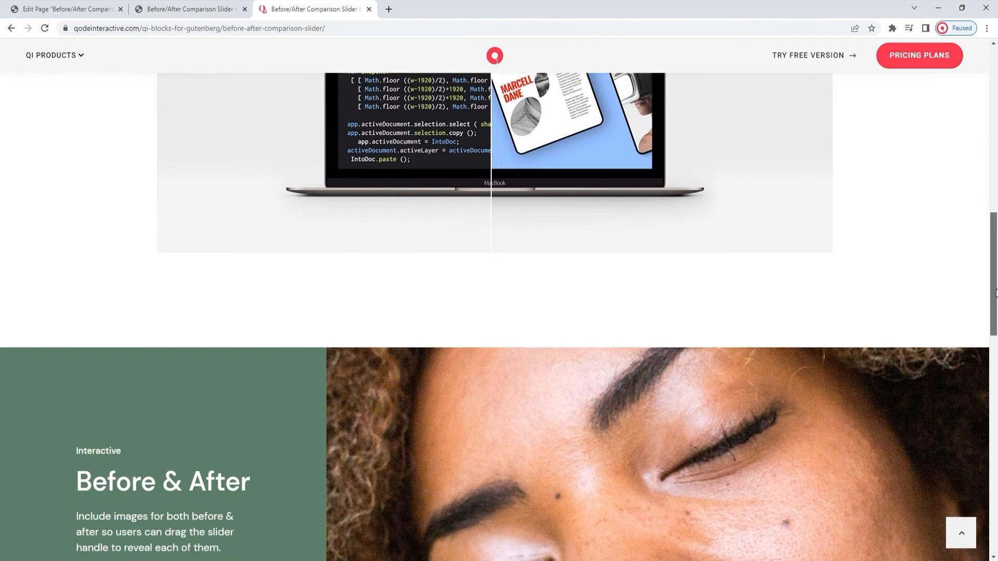
{"action": "scroll", "scroll_direction": "down", "scroll_amount": 3}
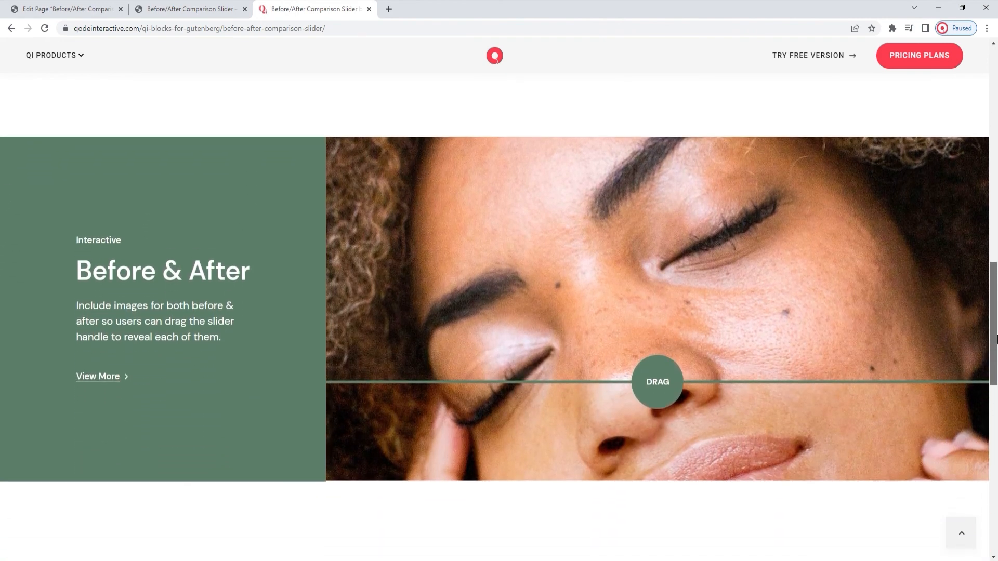
{"action": "scroll", "scroll_direction": "down", "scroll_amount": 3}
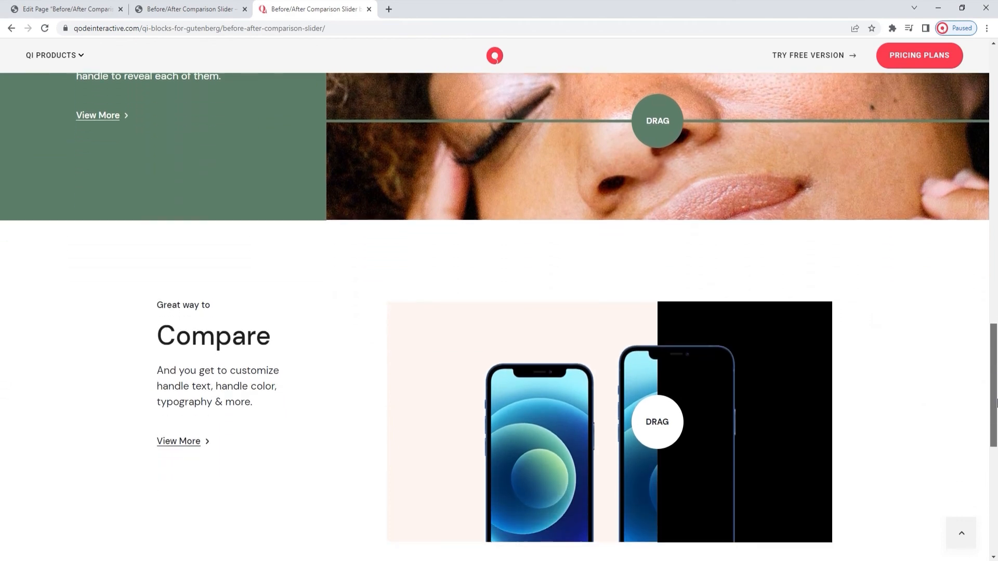
{"action": "scroll", "scroll_direction": "down", "scroll_amount": 3}
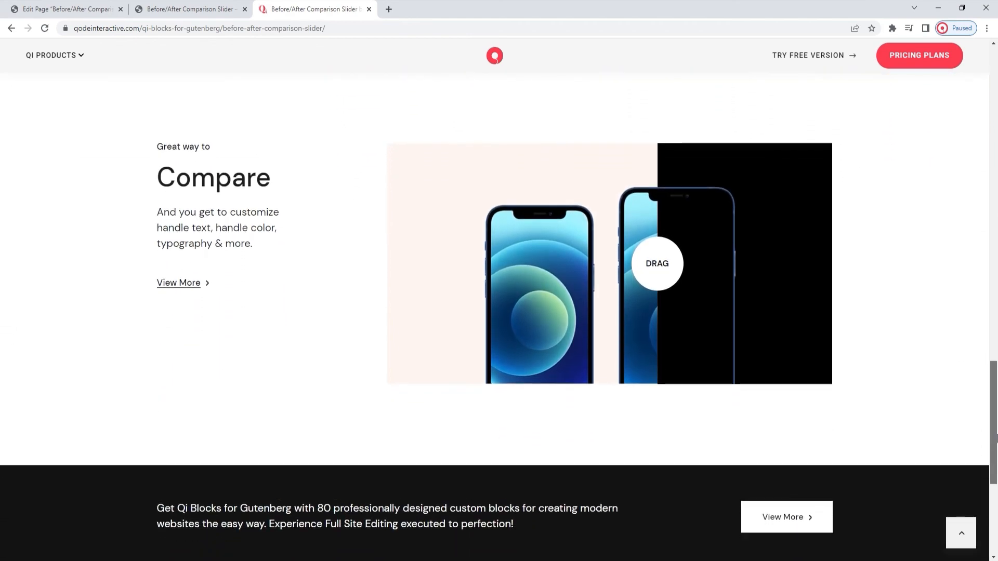